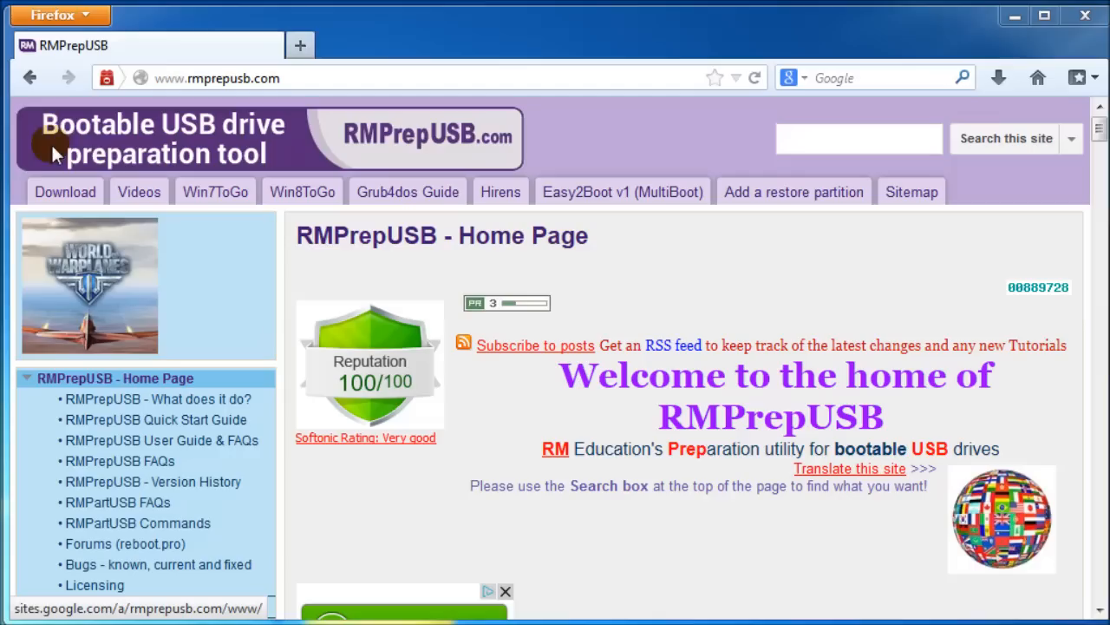
- Download Install_RMPrepUSB_Full_v2.1.710.zip from the site's Latest RMPrepUSB versions page
{"action": "left_click", "coordinate": [66, 190]}
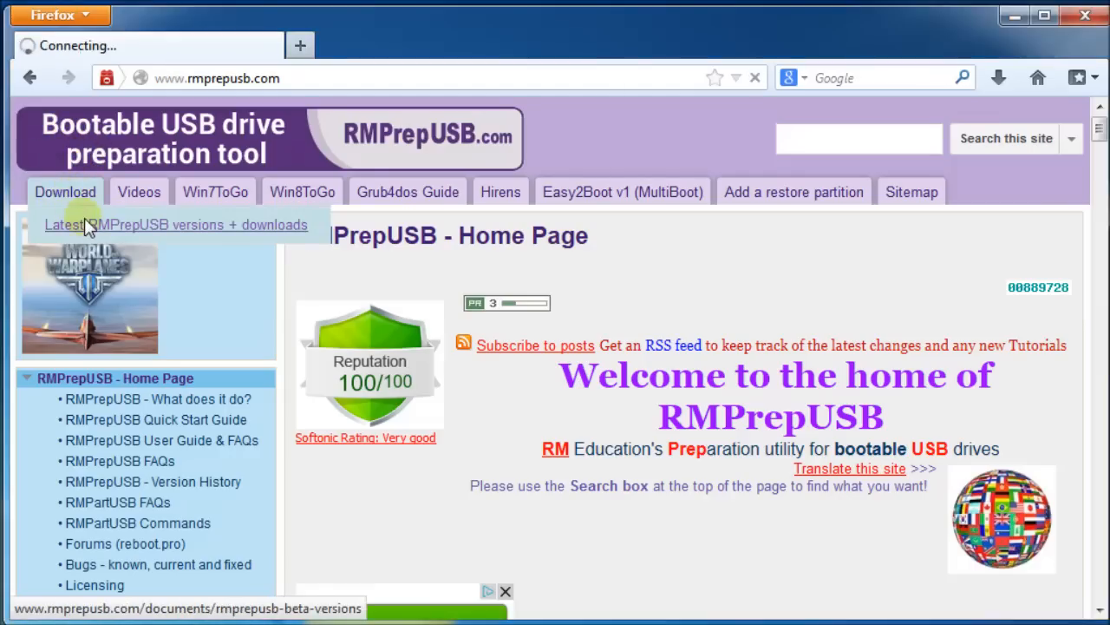
{"action": "left_click", "coordinate": [176, 226]}
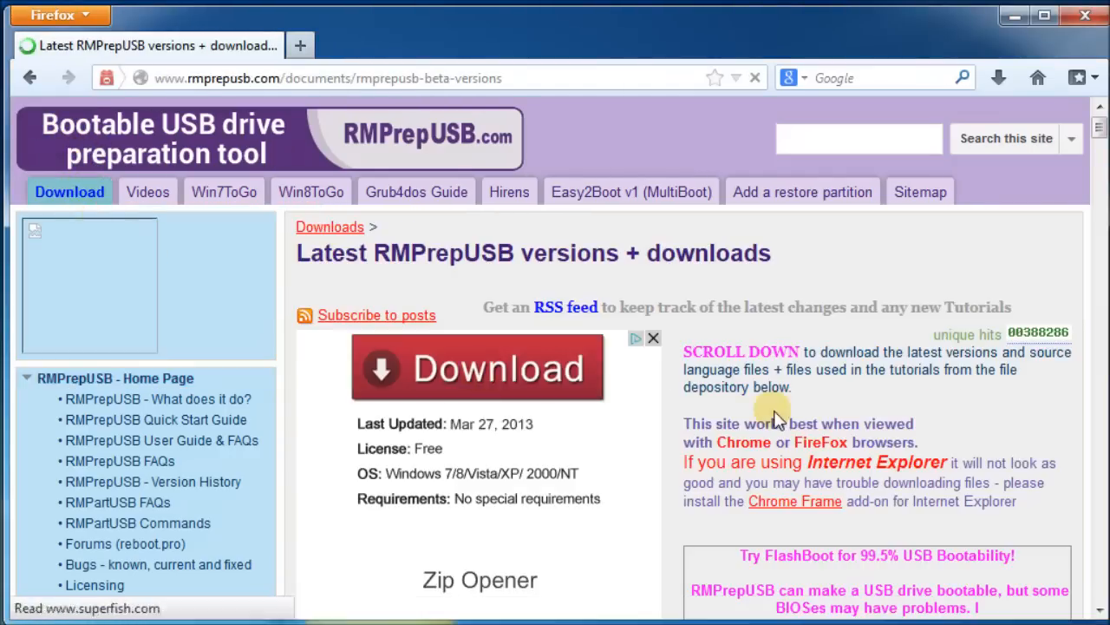
{"action": "scroll", "scroll_direction": "down", "scroll_amount": 3}
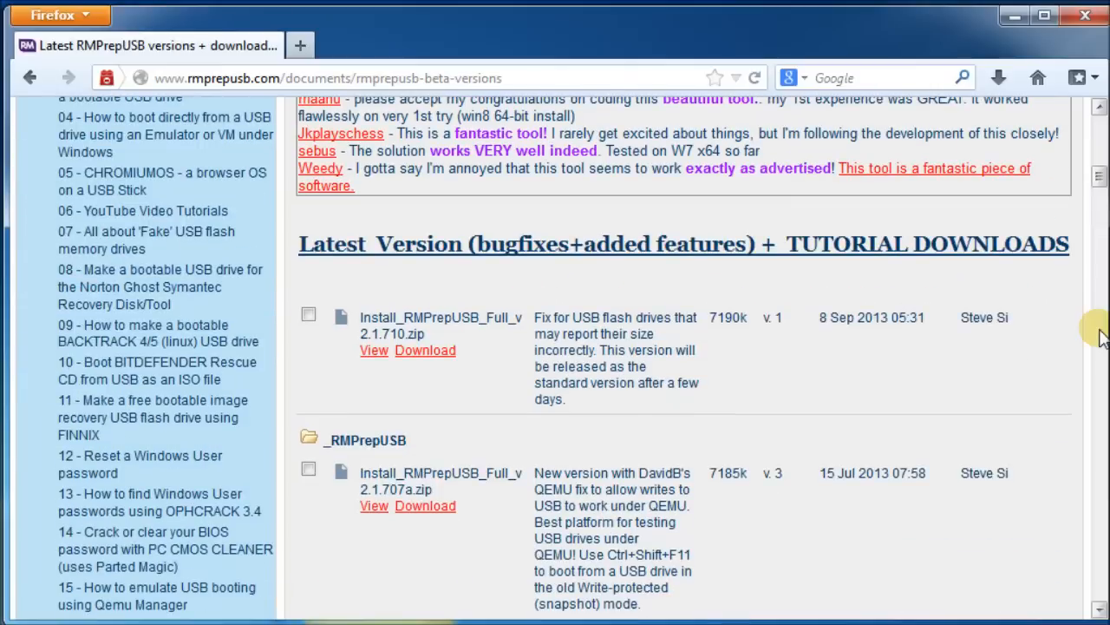
{"action": "left_click", "coordinate": [425, 350]}
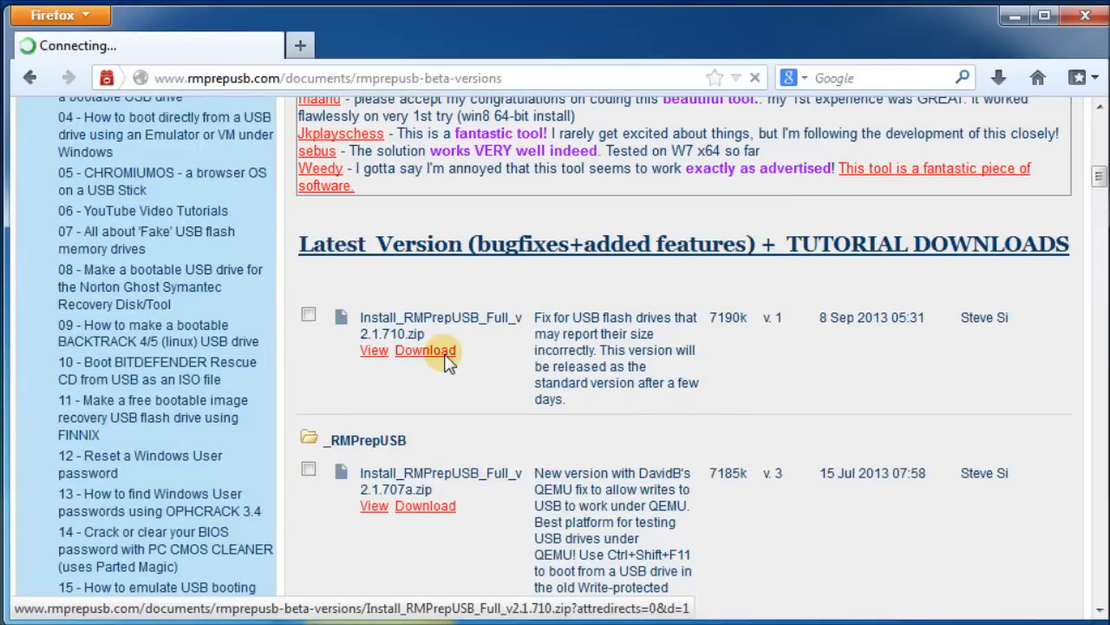
{"action": "left_click", "coordinate": [425, 350]}
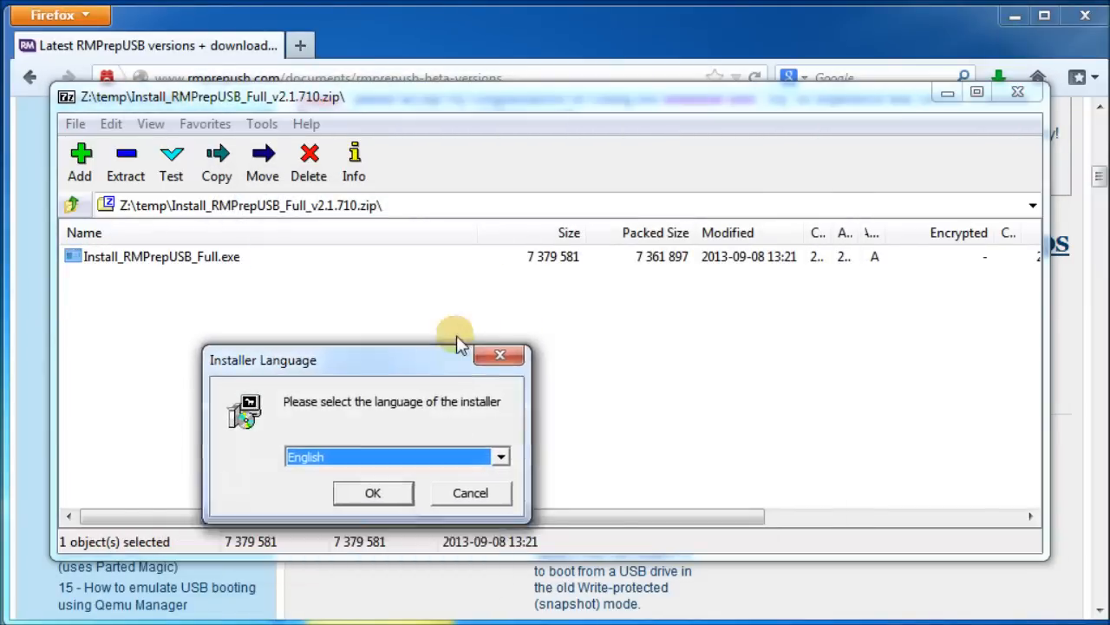
- Install RMPrepUSB in English with default components, finish, and decline running it now
{"action": "left_click", "coordinate": [371, 493]}
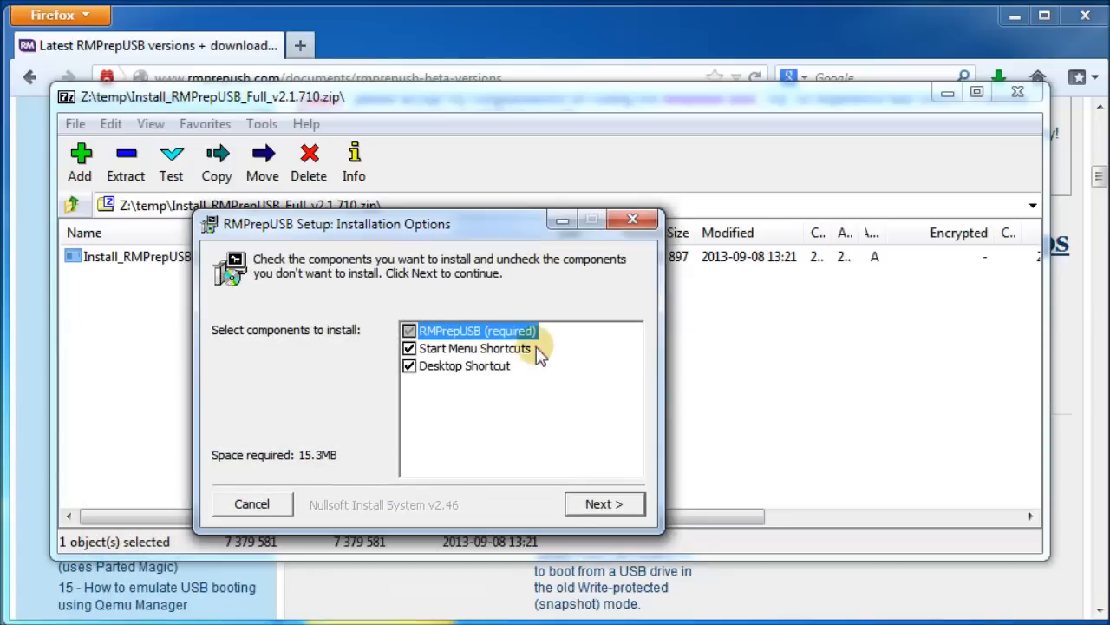
{"action": "left_click", "coordinate": [604, 503]}
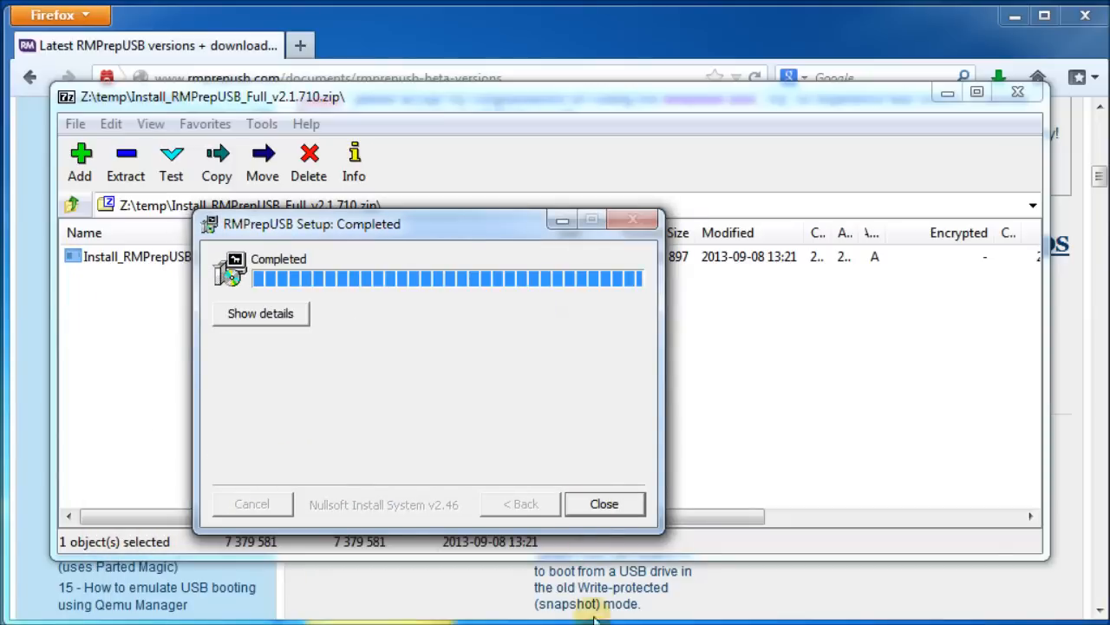
{"action": "left_click", "coordinate": [604, 503]}
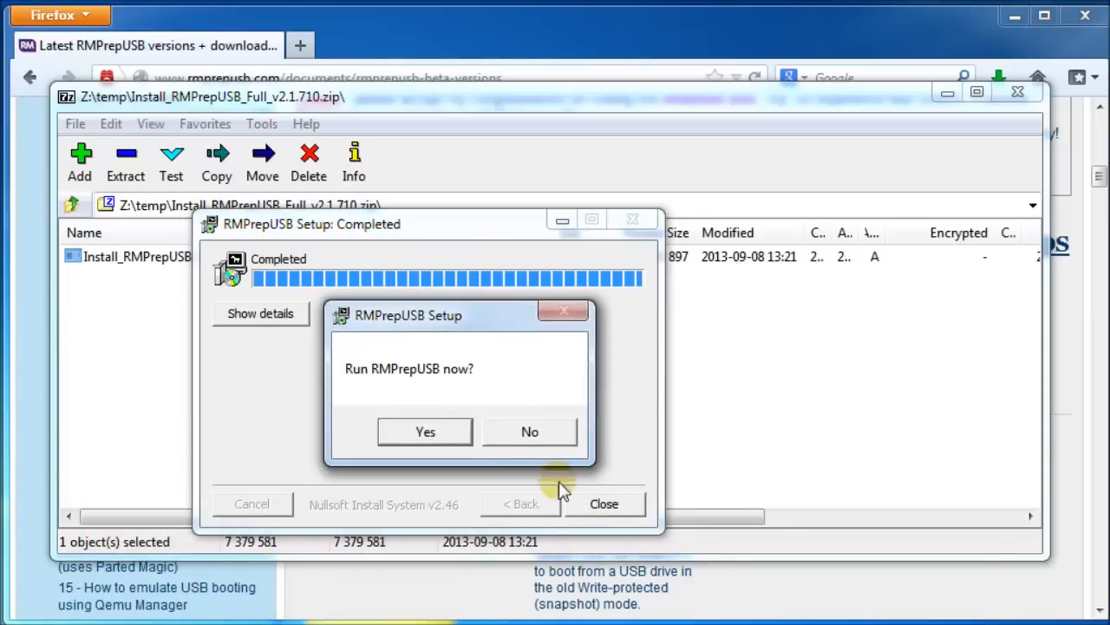
{"action": "left_click", "coordinate": [425, 430]}
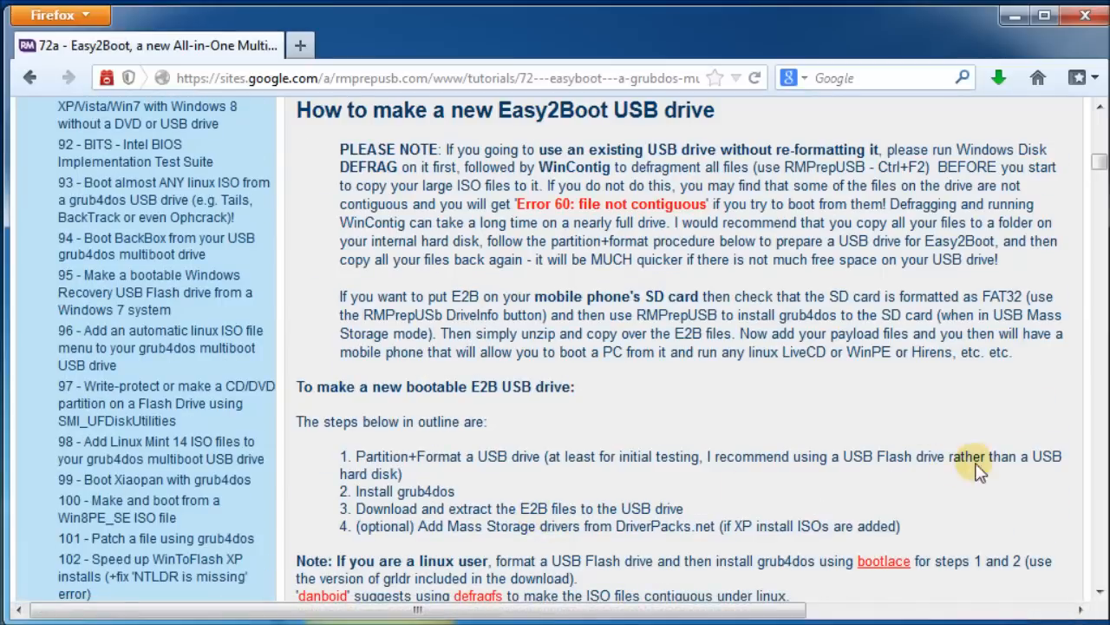
- Save the Easy2Boot v1.09 DPMS zip from the tutorial page to disk
{"action": "scroll", "scroll_direction": "down", "scroll_amount": 3}
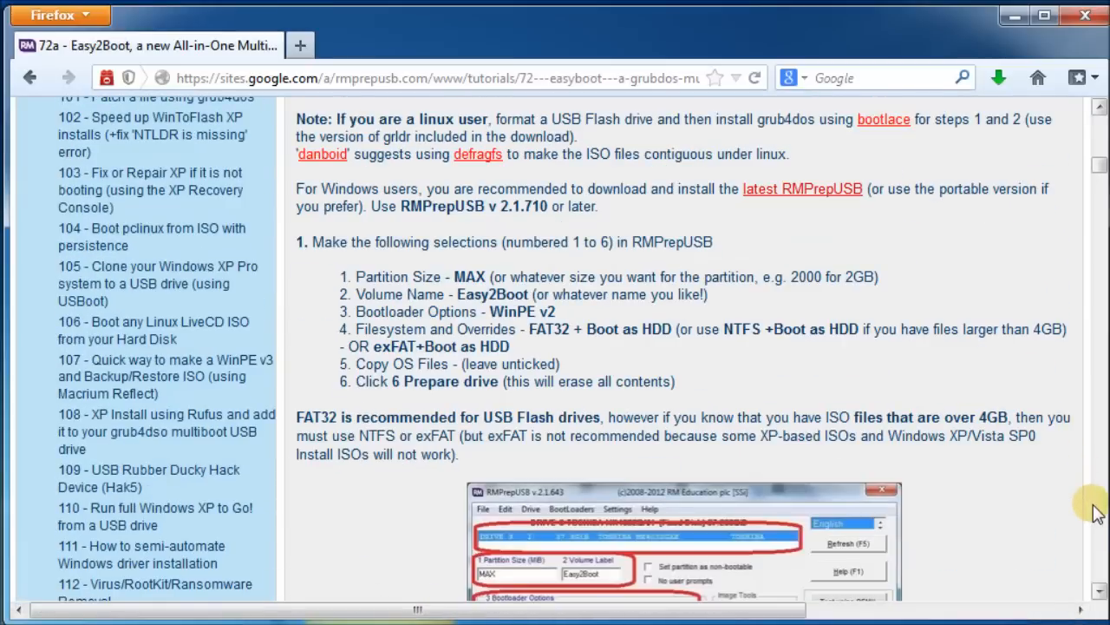
{"action": "scroll", "scroll_direction": "down", "scroll_amount": 3}
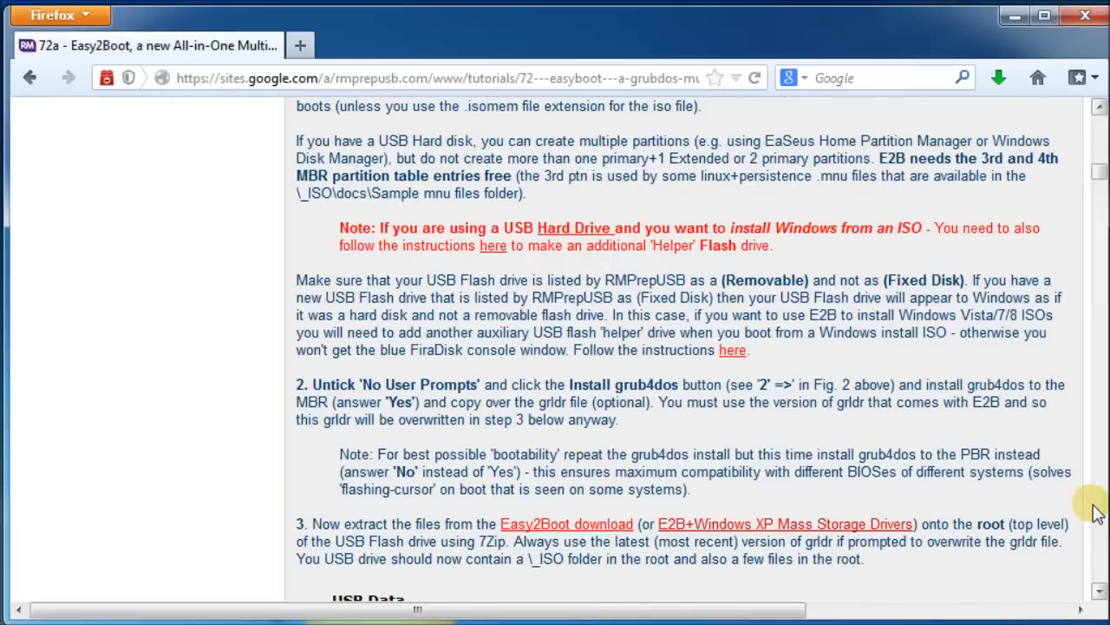
{"action": "mouse_move", "coordinate": [726, 529]}
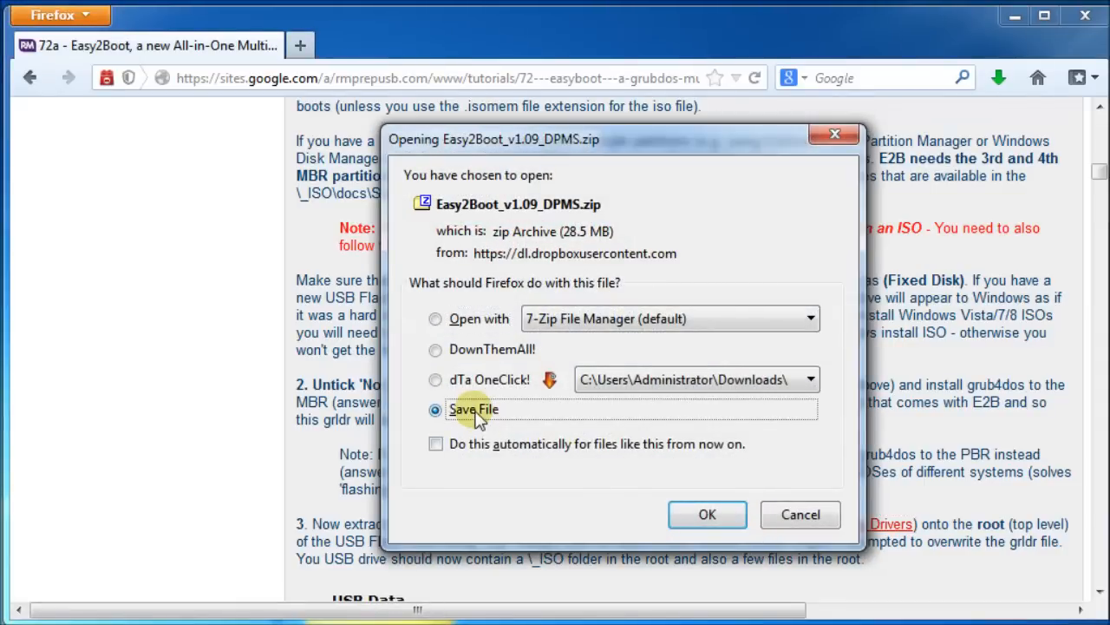
{"action": "left_click", "coordinate": [707, 514]}
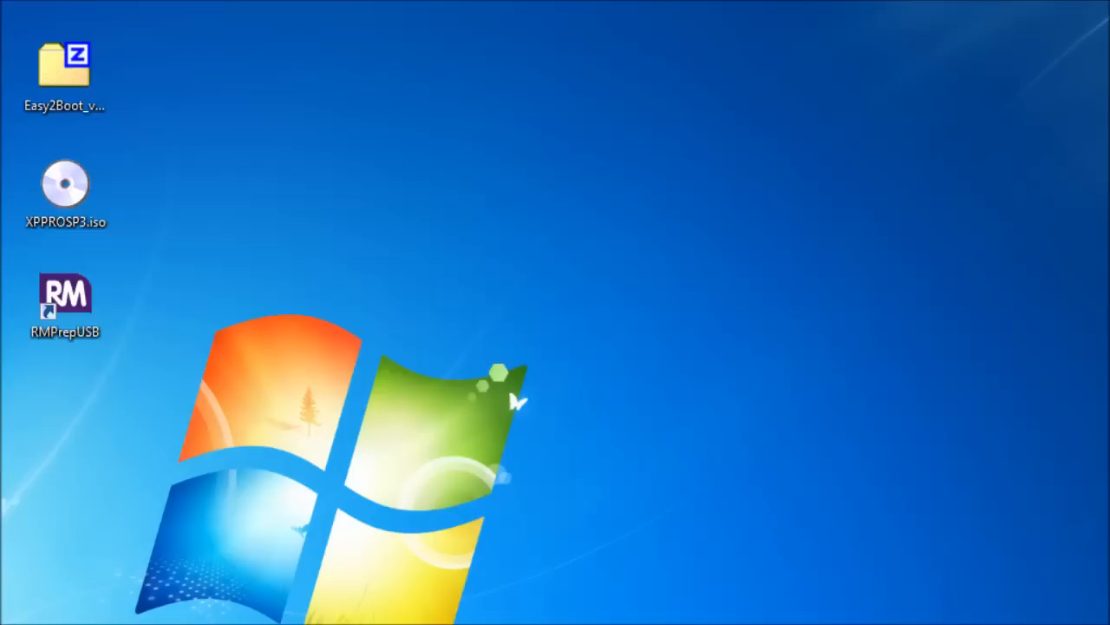
- Launch RMPrepUSB from its desktop shortcut
{"action": "left_click", "coordinate": [64, 69]}
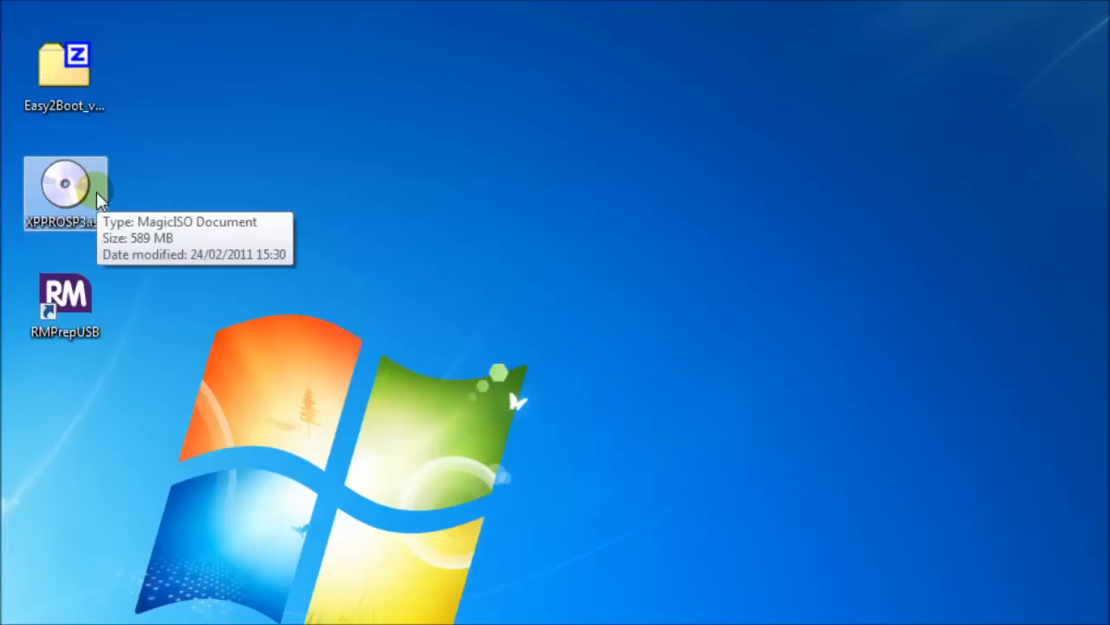
{"action": "mouse_move", "coordinate": [66, 304]}
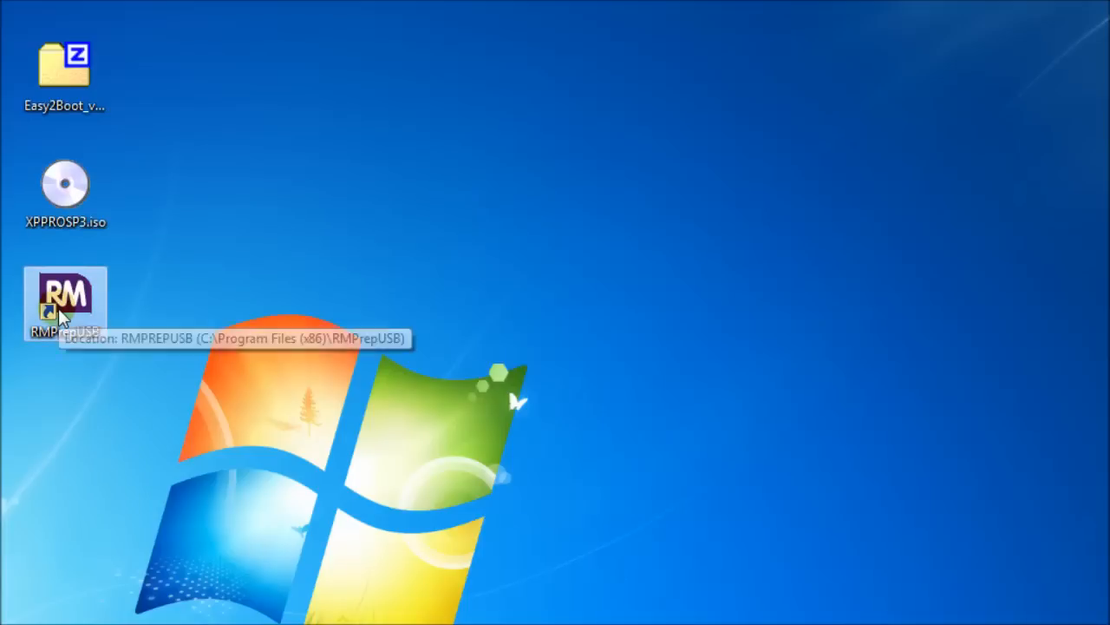
{"action": "double_click", "coordinate": [66, 299]}
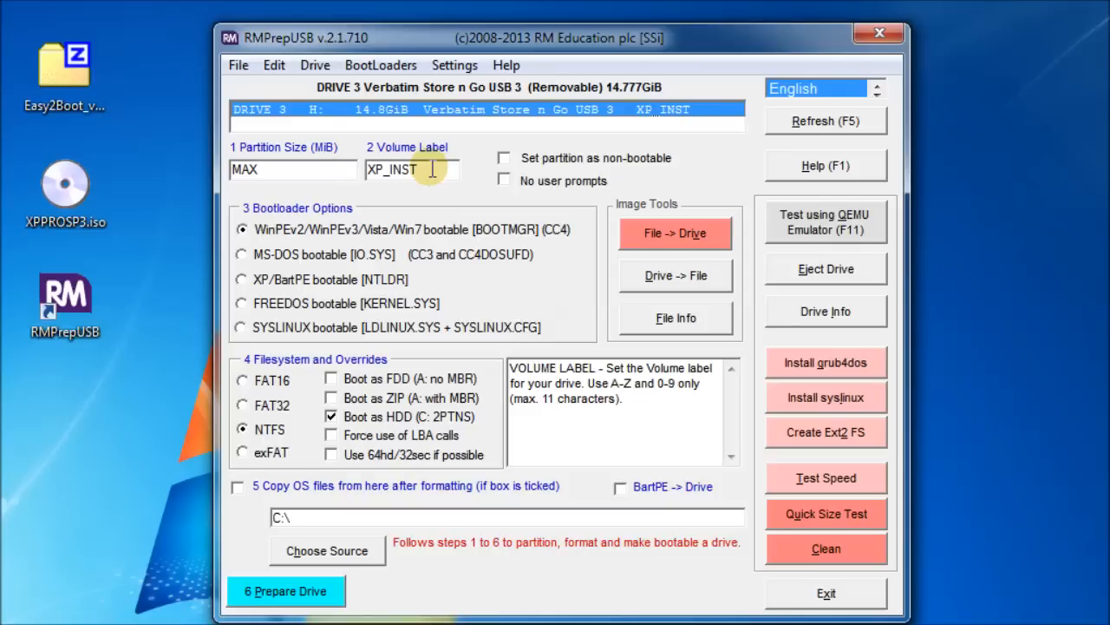
- Prepare the Verbatim drive as NTFS, Boot as HDD, label XP_INST, confirming the erase
{"action": "double_click", "coordinate": [403, 170]}
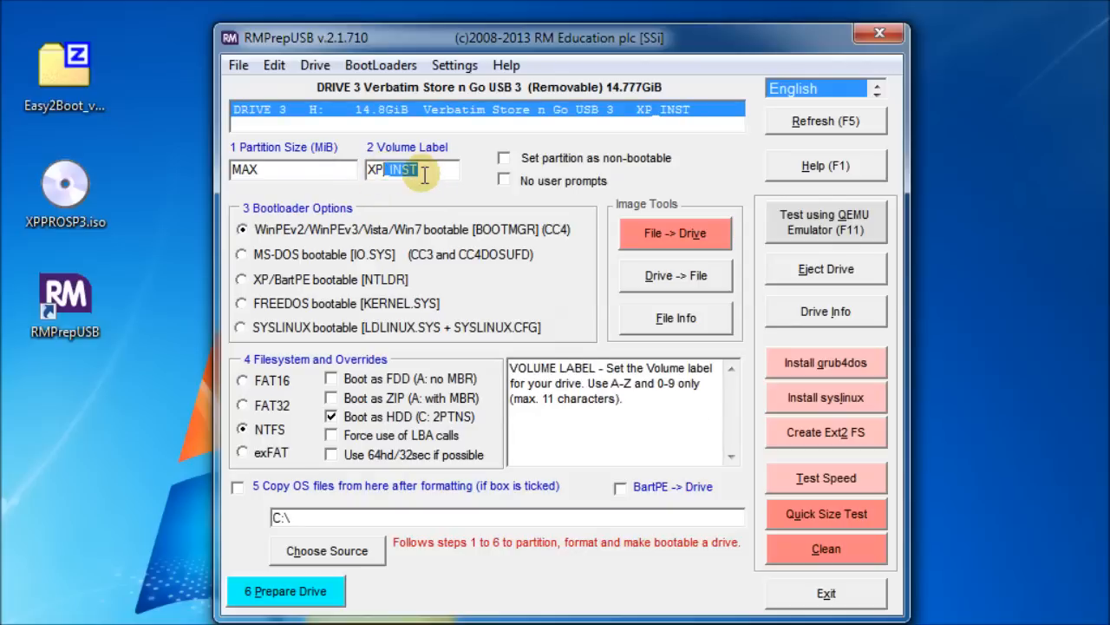
{"action": "left_click", "coordinate": [241, 229]}
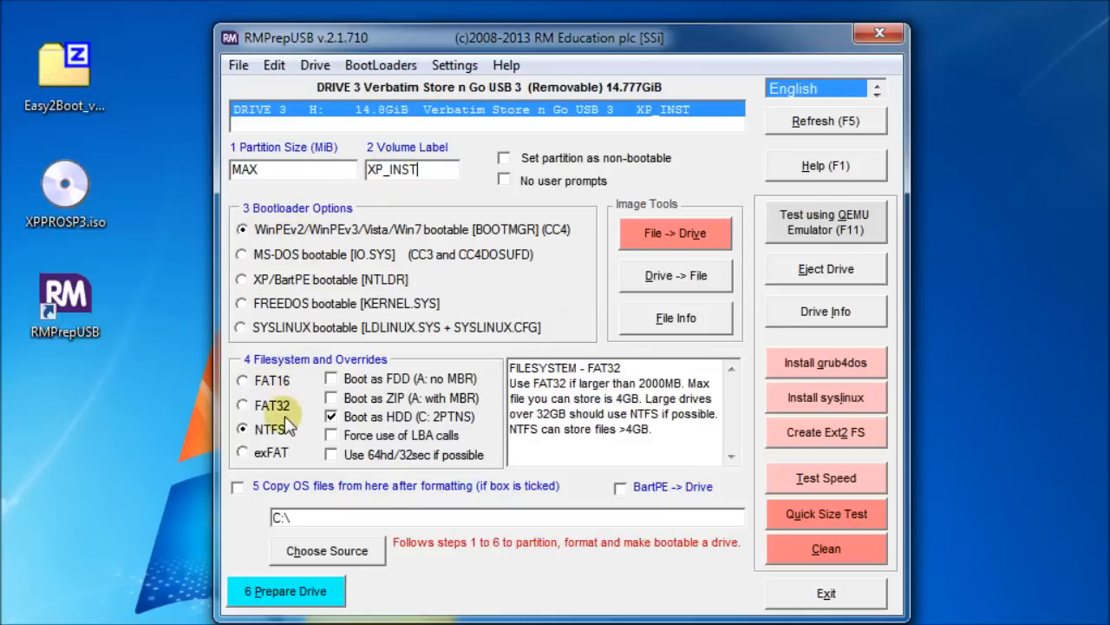
{"action": "left_click", "coordinate": [243, 430]}
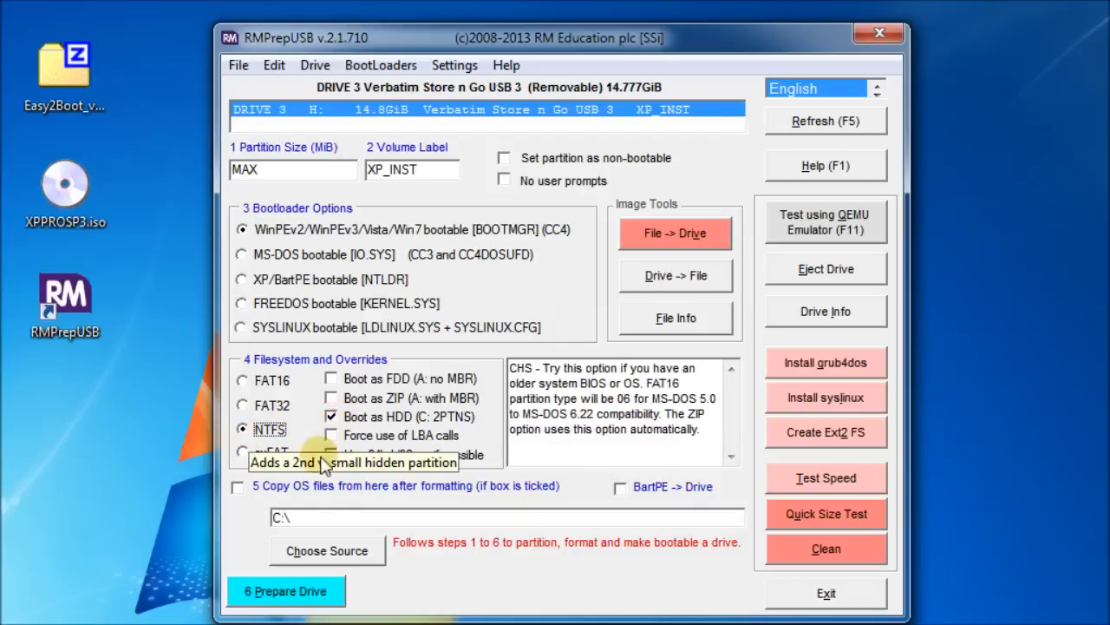
{"action": "mouse_move", "coordinate": [240, 520]}
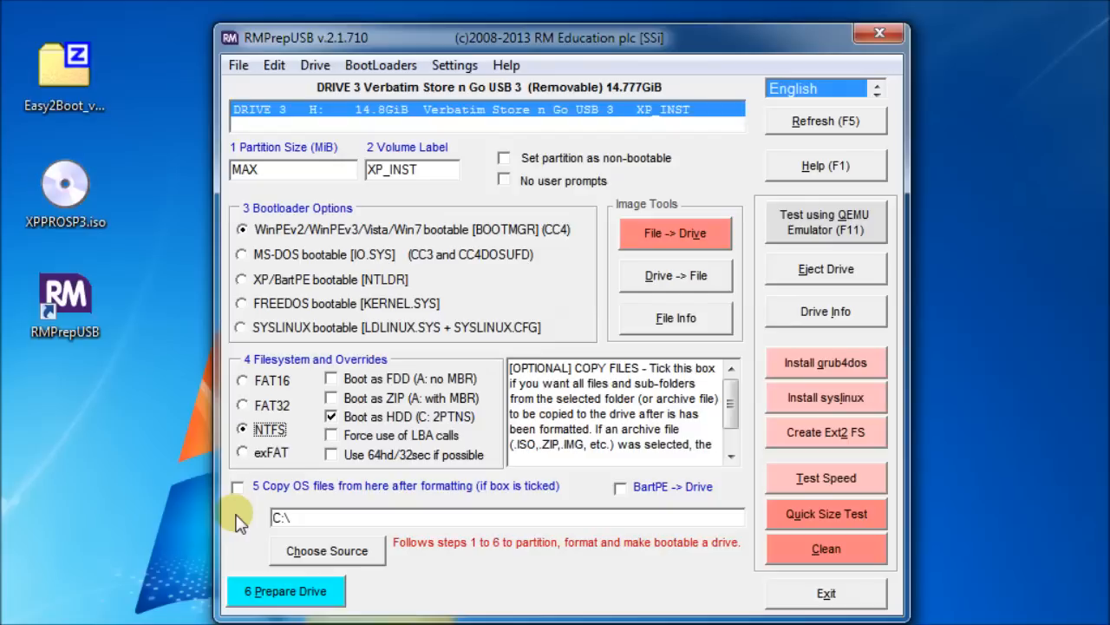
{"action": "mouse_move", "coordinate": [284, 589]}
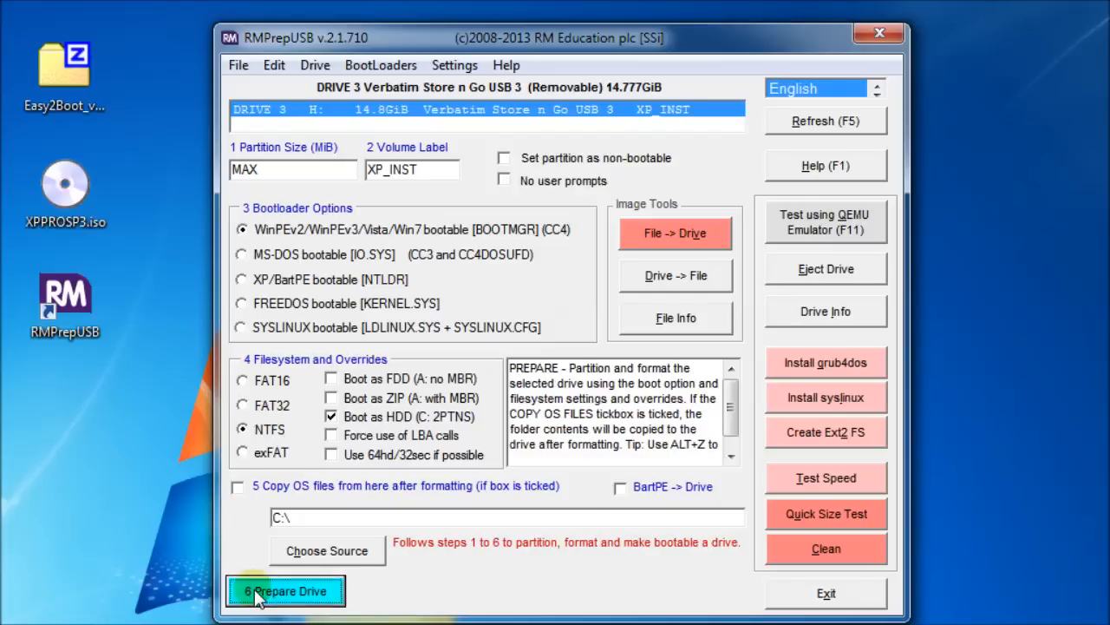
{"action": "left_click", "coordinate": [284, 590]}
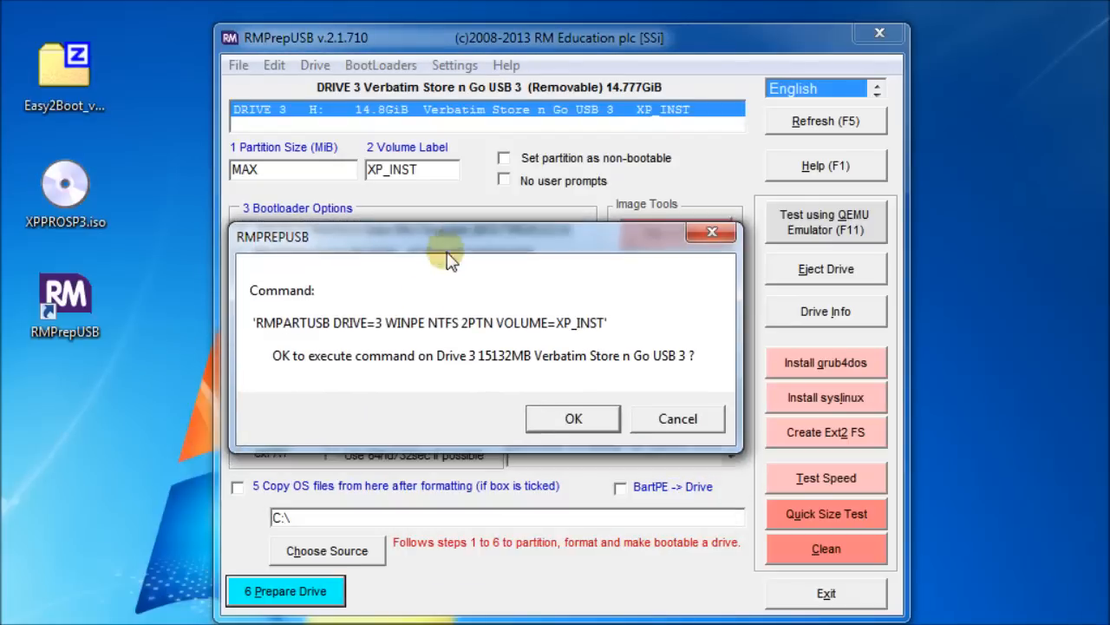
{"action": "left_click", "coordinate": [573, 419]}
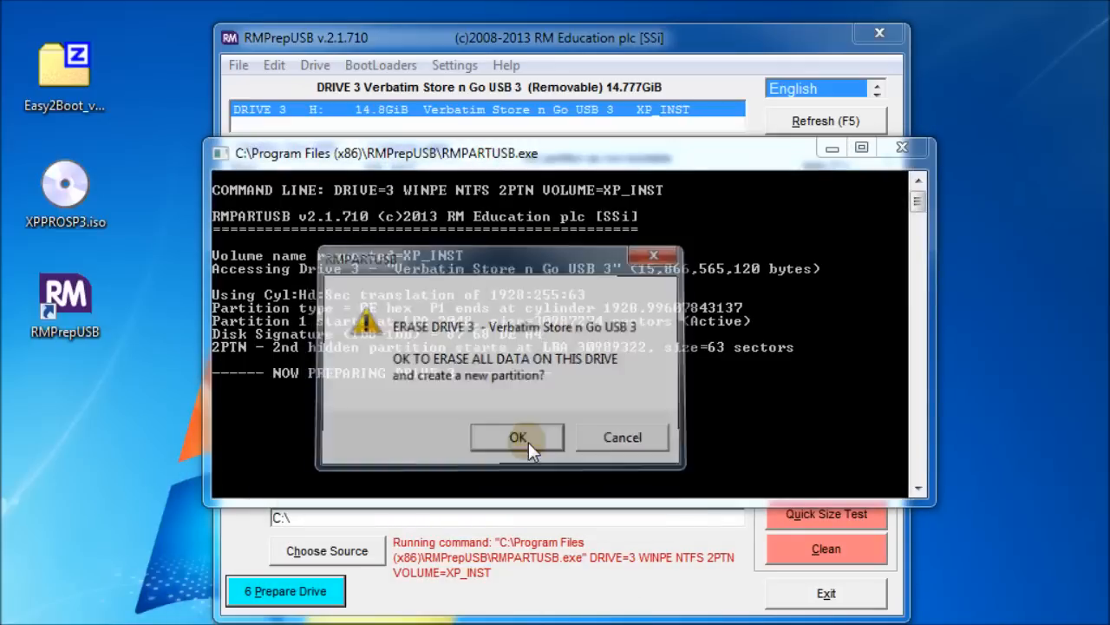
{"action": "left_click", "coordinate": [517, 438]}
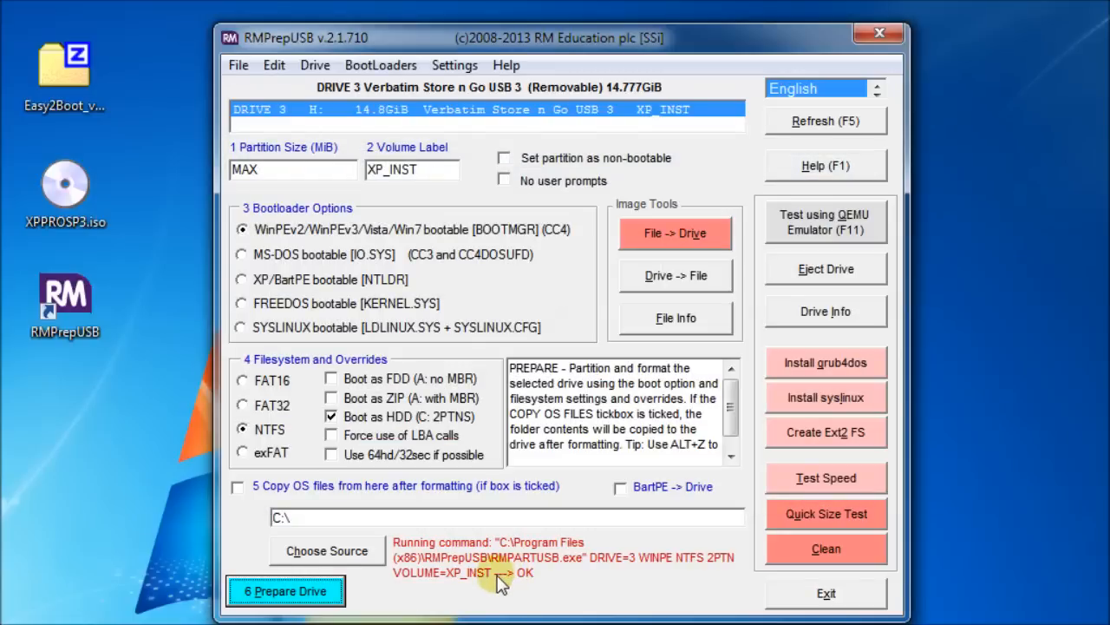
{"action": "mouse_move", "coordinate": [590, 611]}
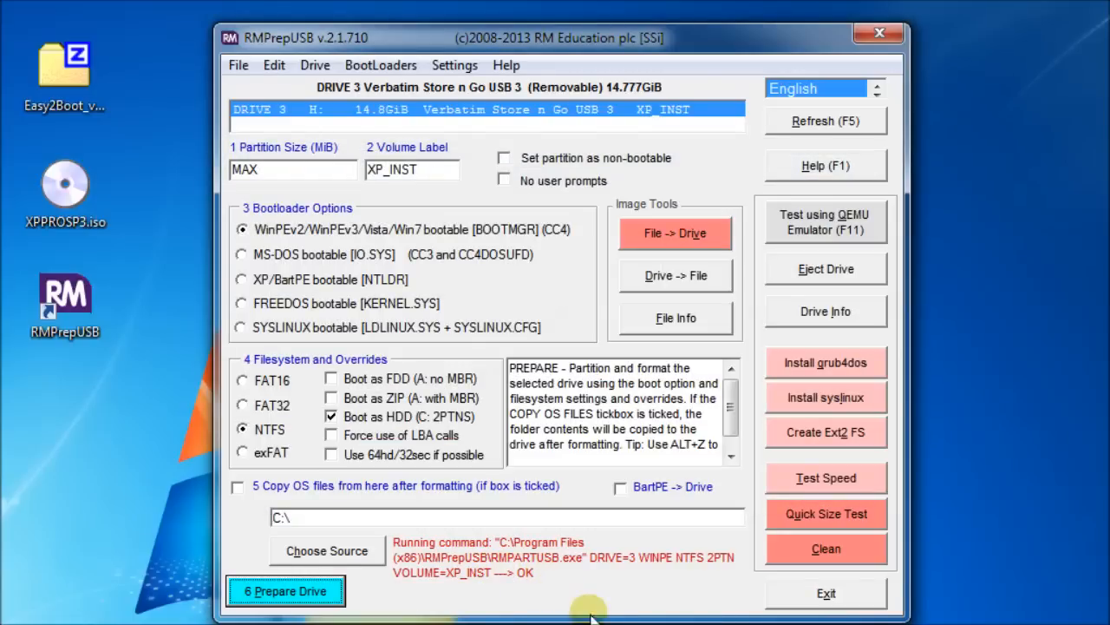
{"action": "mouse_move", "coordinate": [826, 363]}
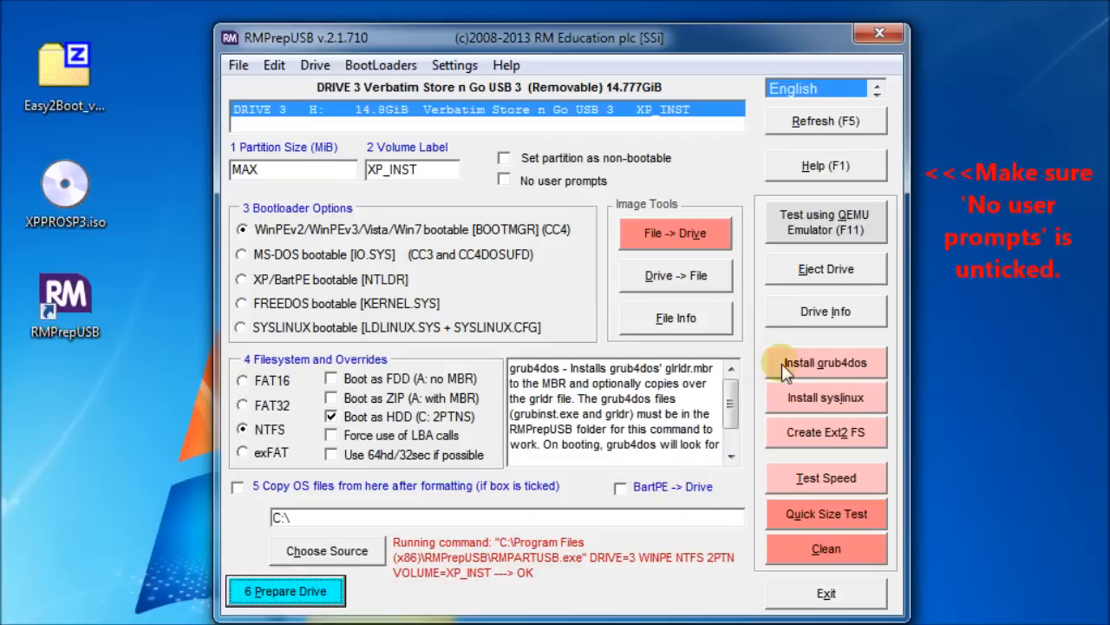
- Install grub4dos to the drive's MBR and copy grldr onto it
{"action": "left_click", "coordinate": [826, 362]}
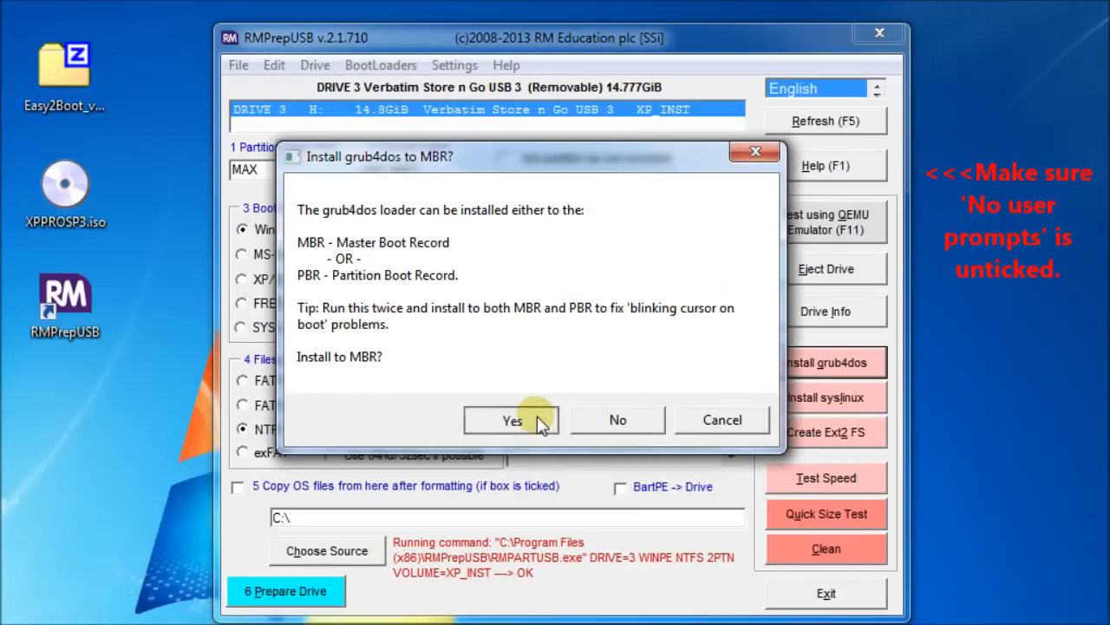
{"action": "left_click", "coordinate": [512, 420]}
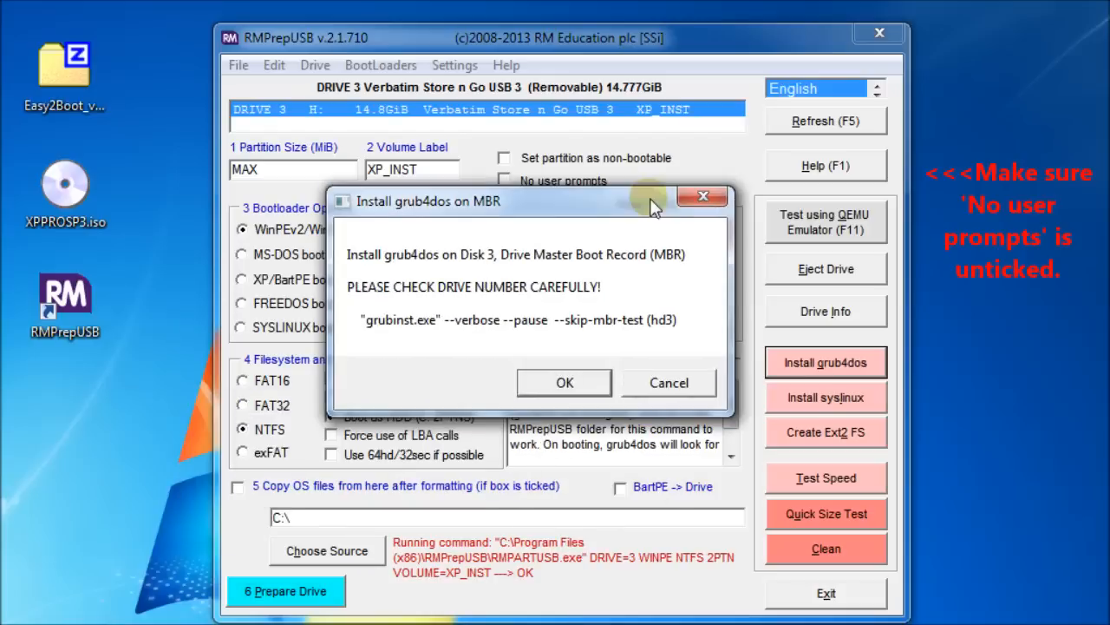
{"action": "left_click", "coordinate": [564, 384]}
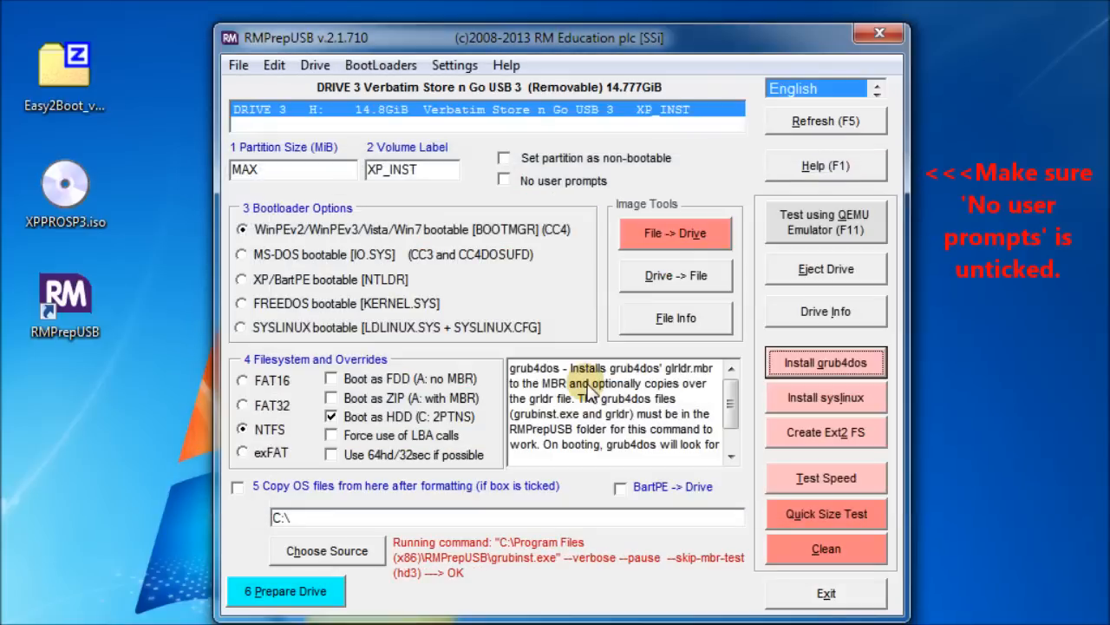
{"action": "left_click", "coordinate": [826, 362]}
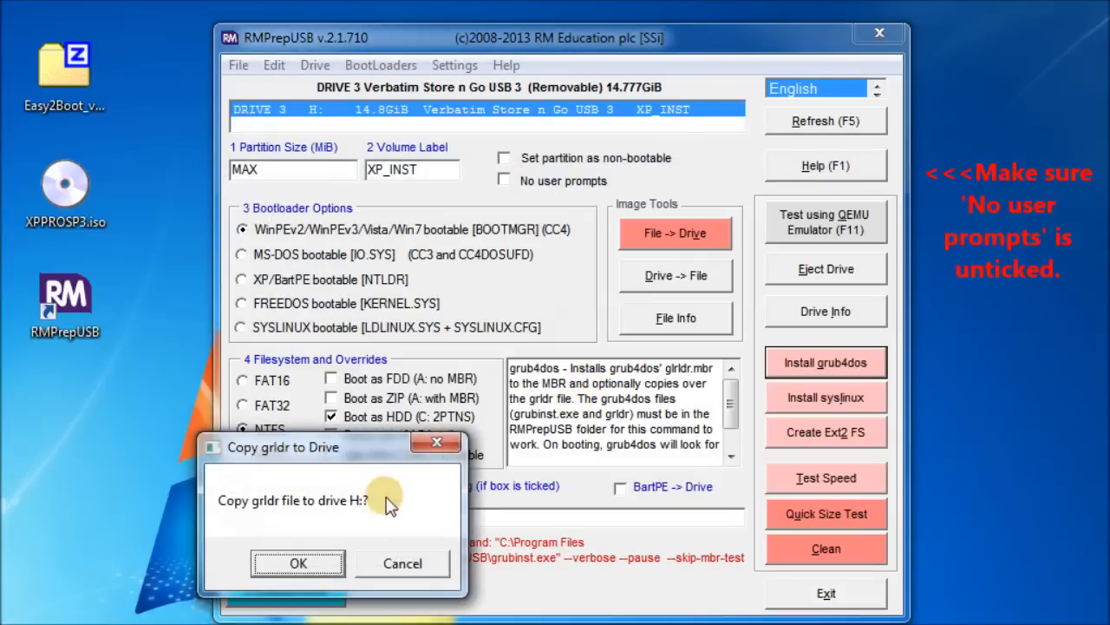
{"action": "left_click", "coordinate": [299, 562]}
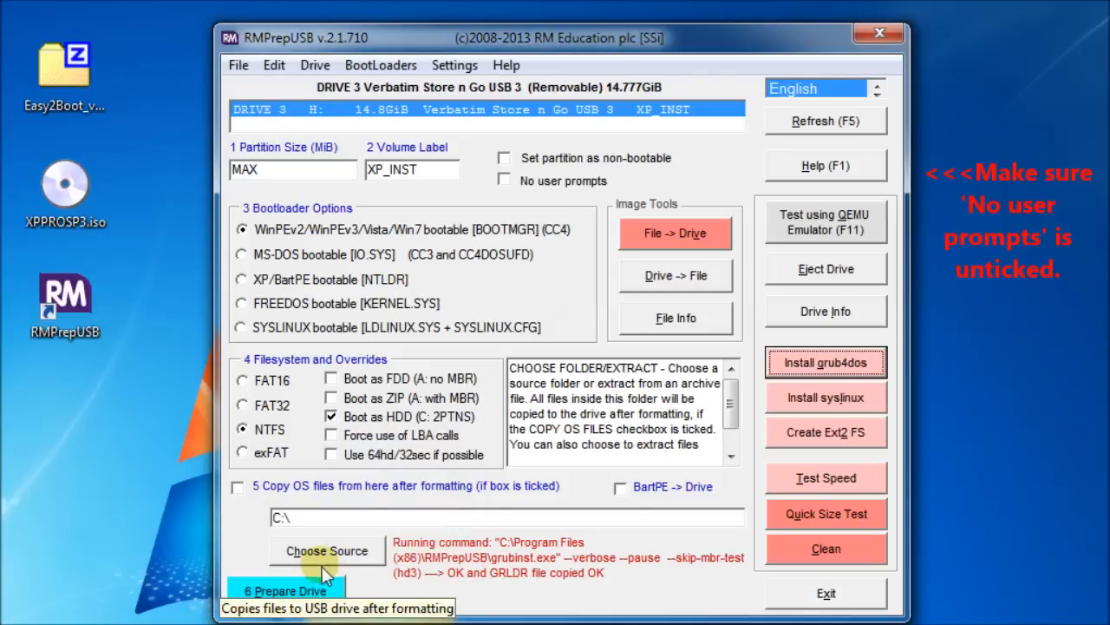
- Install grub4dos a second time to the partition boot record, copying grldr again
{"action": "left_click", "coordinate": [825, 362]}
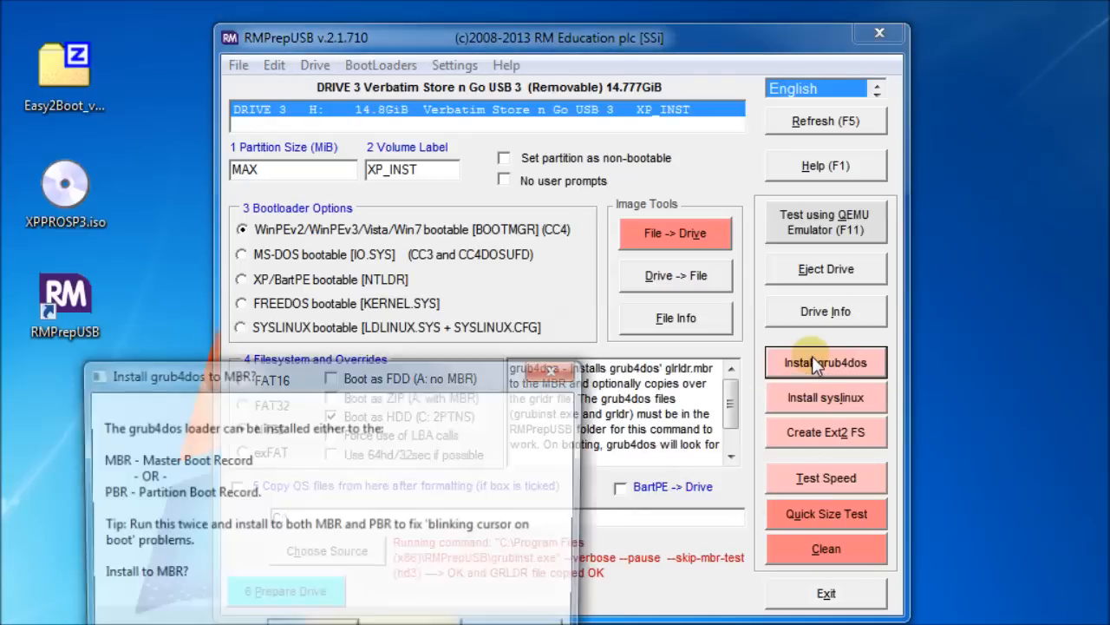
{"action": "left_click", "coordinate": [826, 362]}
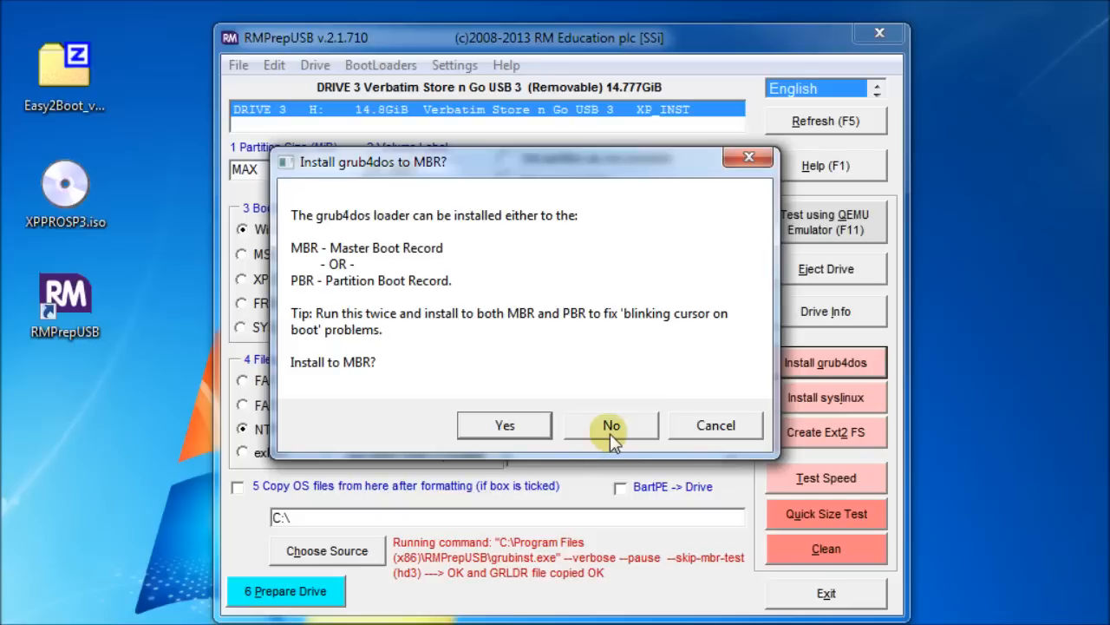
{"action": "left_click", "coordinate": [611, 425]}
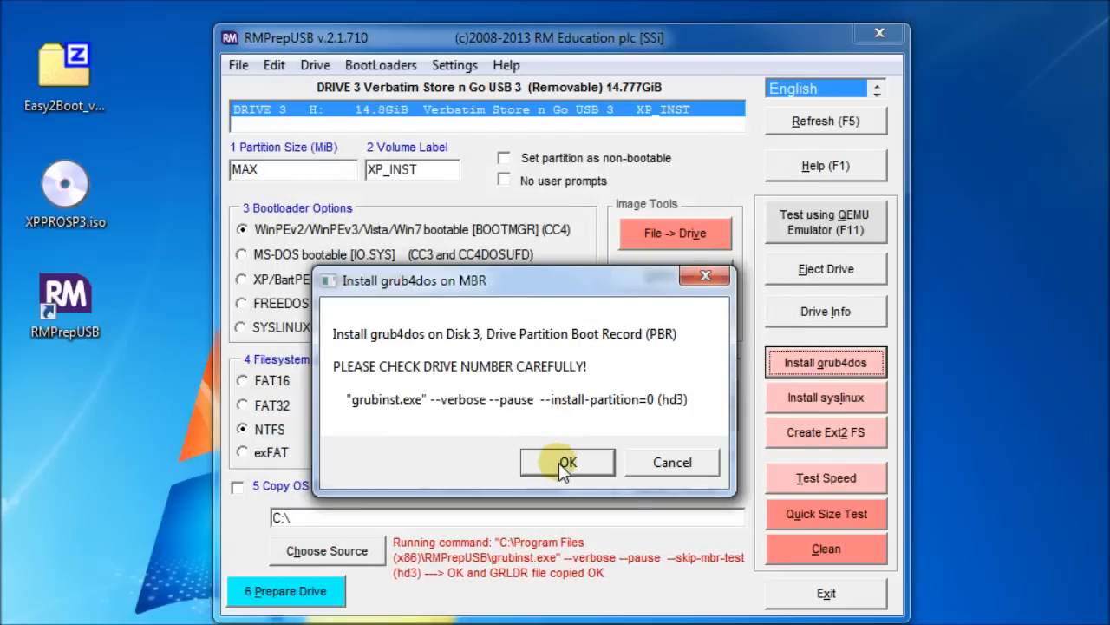
{"action": "left_click", "coordinate": [568, 461]}
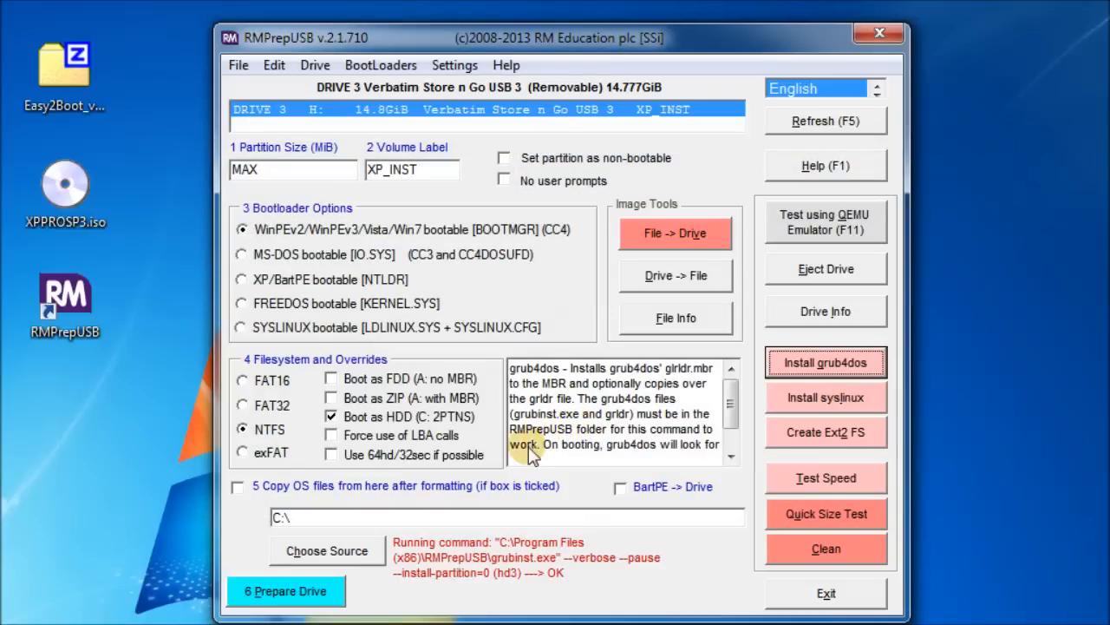
{"action": "left_click", "coordinate": [826, 362]}
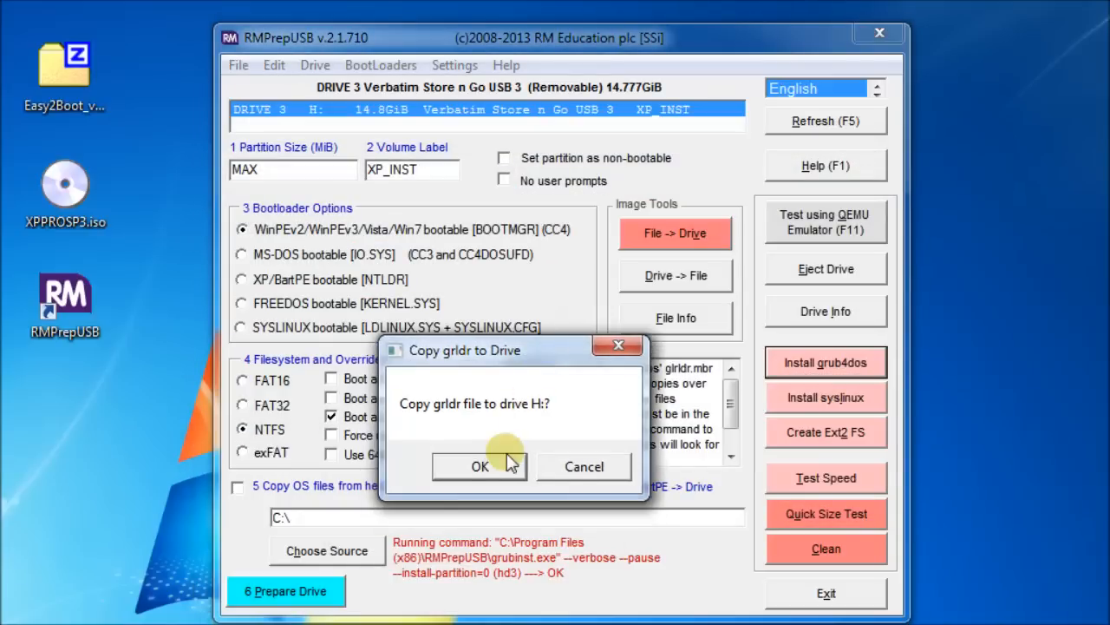
{"action": "left_click", "coordinate": [479, 465]}
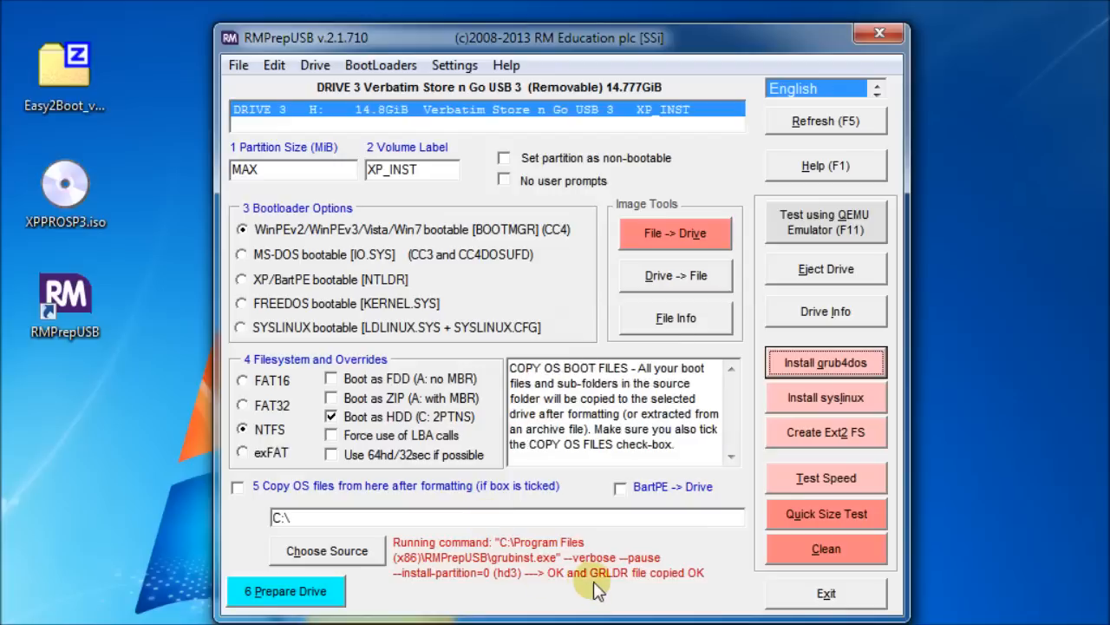
{"action": "mouse_move", "coordinate": [663, 588]}
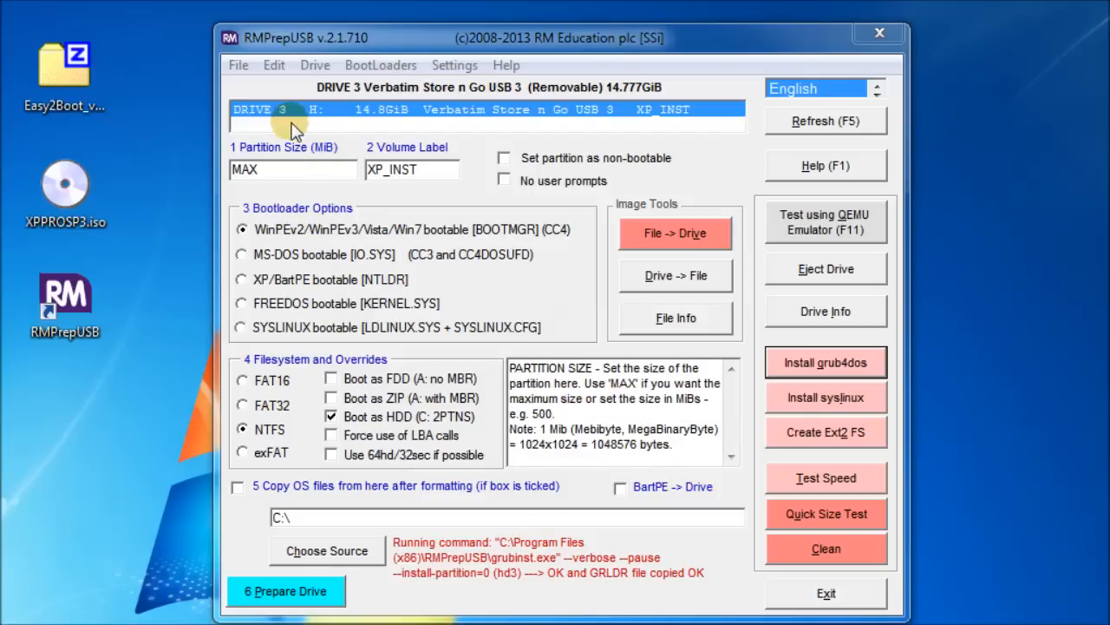
{"action": "mouse_move", "coordinate": [313, 118]}
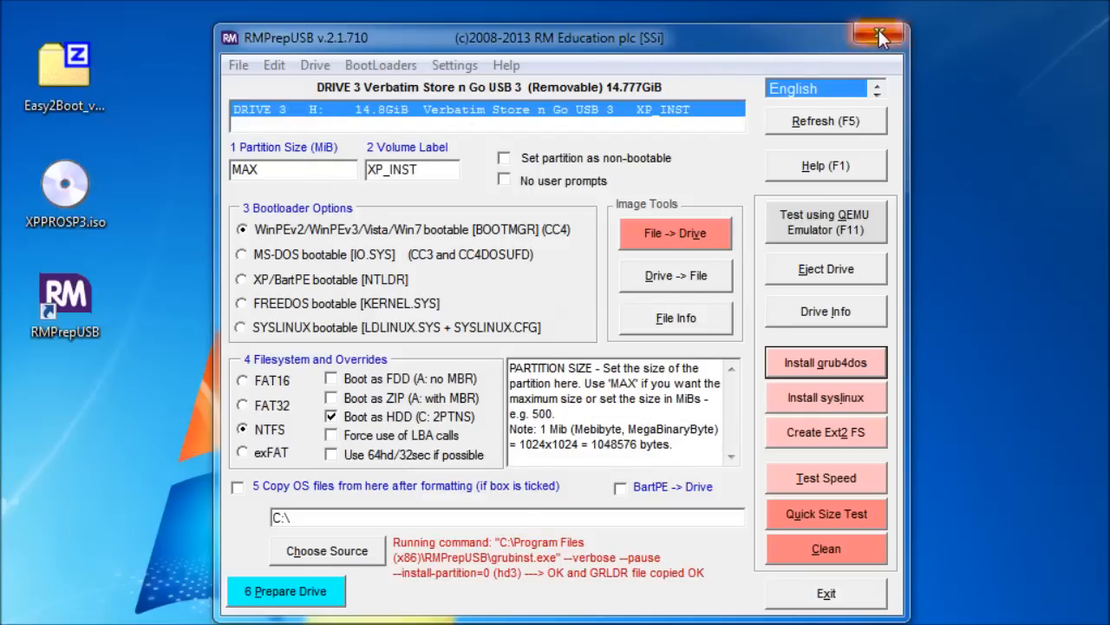
- Extract the Easy2Boot zip contents to H:\ in 7-Zip, replacing the existing grldr
{"action": "left_click", "coordinate": [878, 35]}
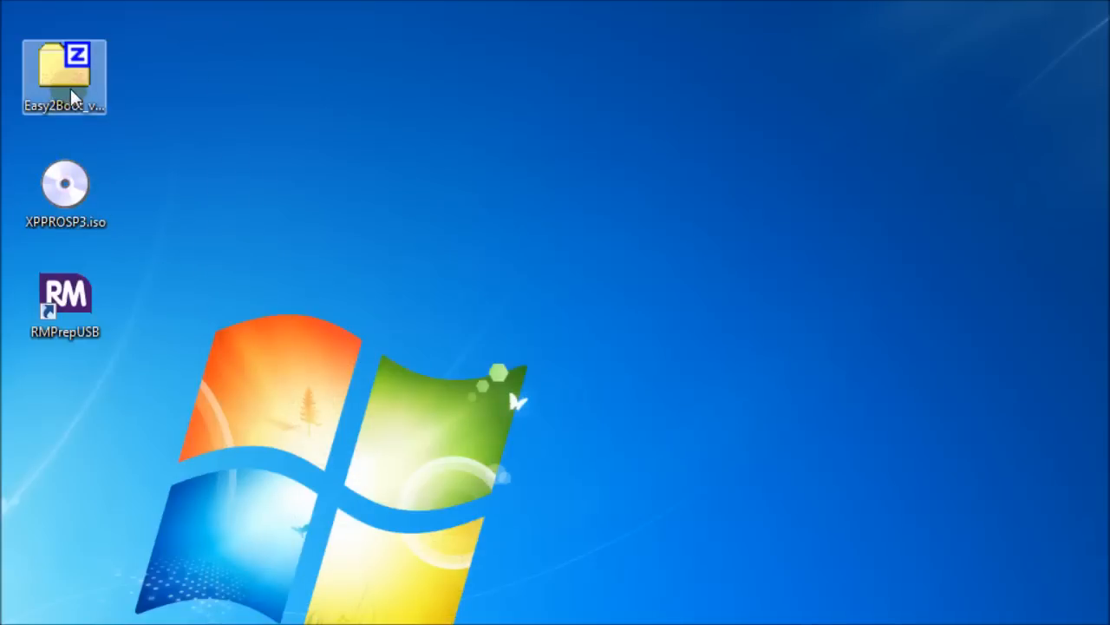
{"action": "double_click", "coordinate": [64, 69]}
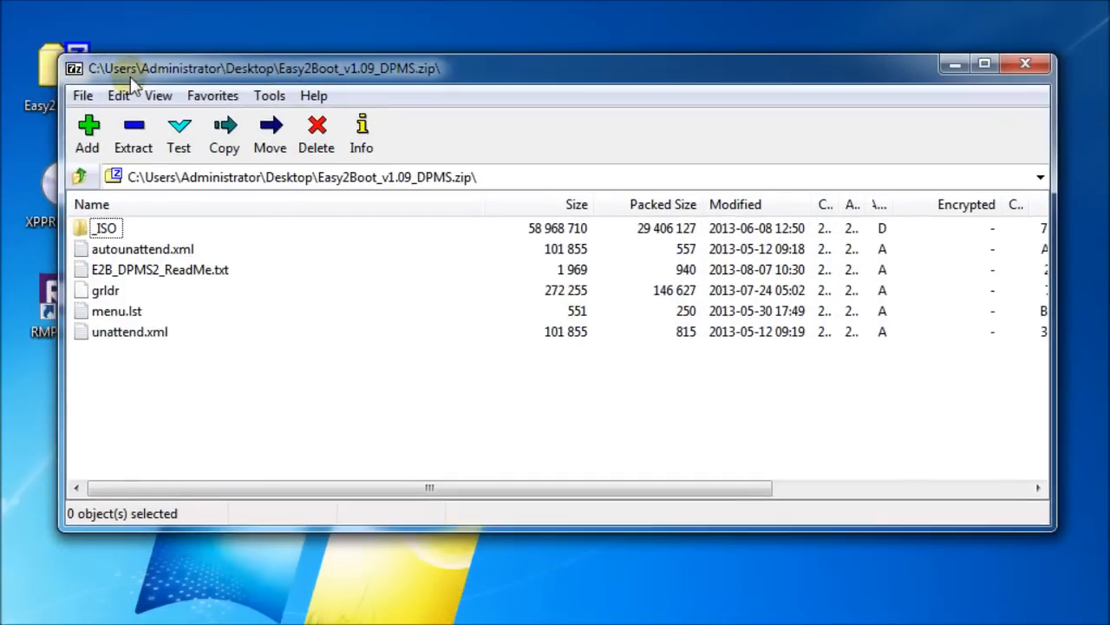
{"action": "left_click", "coordinate": [223, 136]}
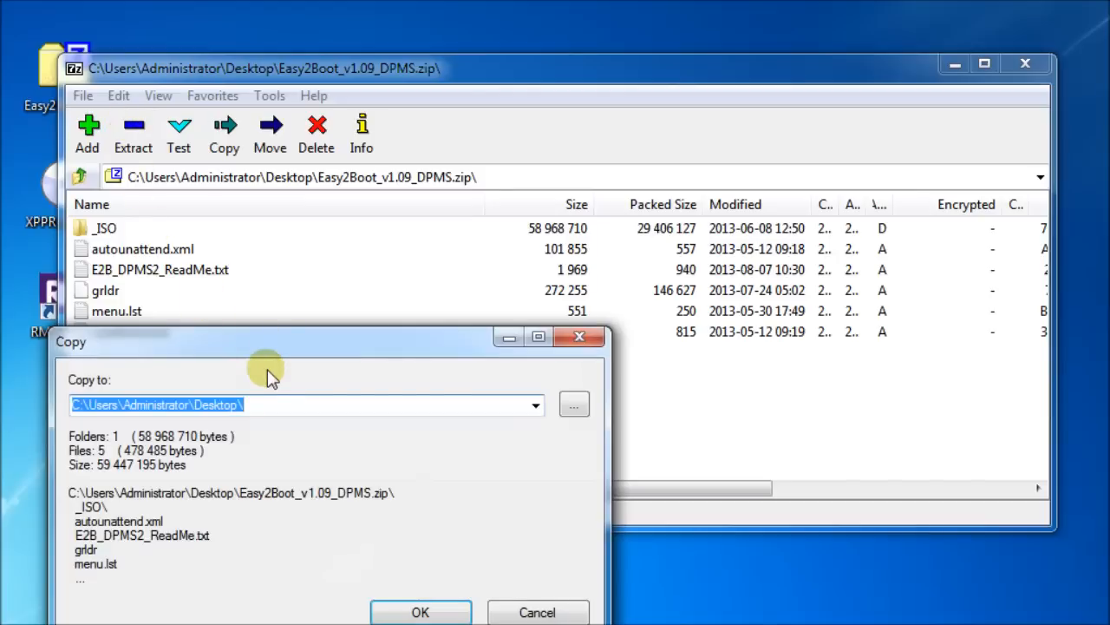
{"action": "type", "text": "H:"}
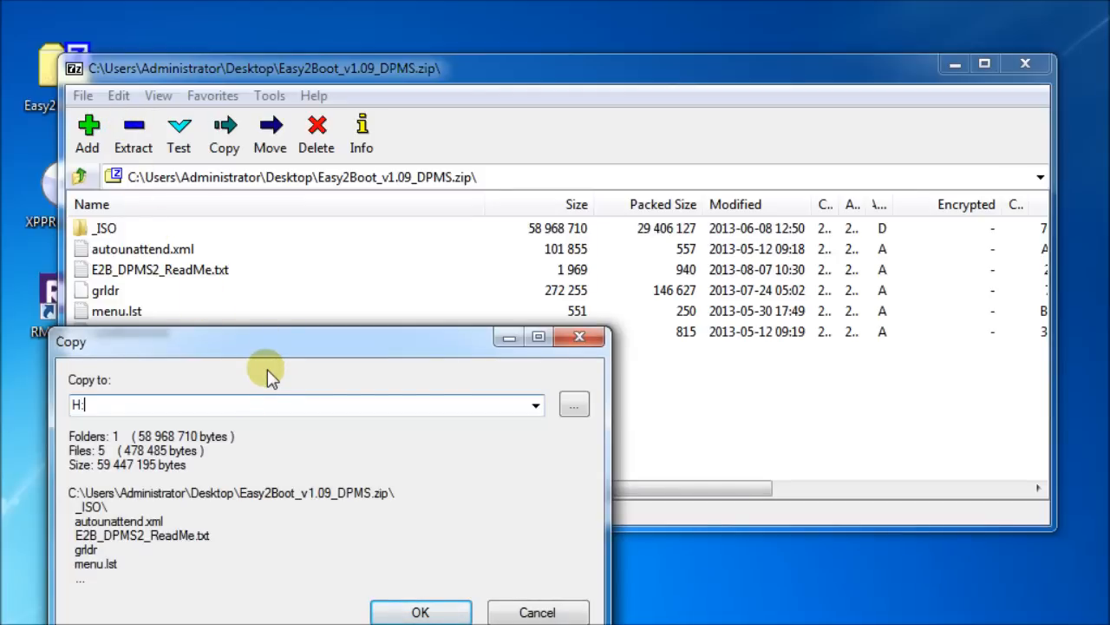
{"action": "type", "text": "\\"}
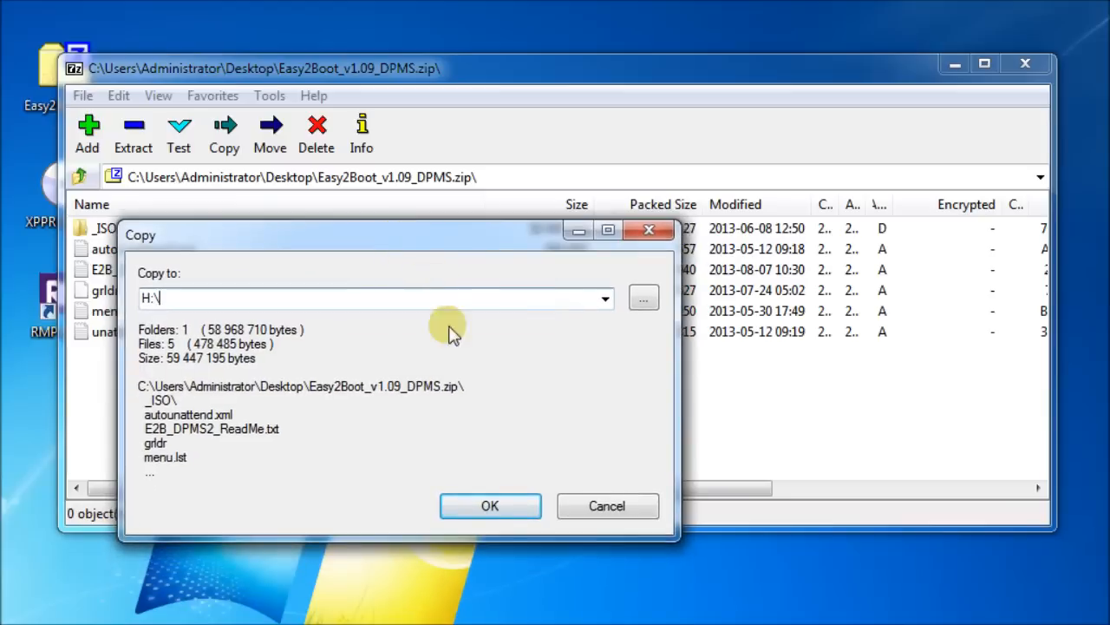
{"action": "left_click", "coordinate": [489, 506]}
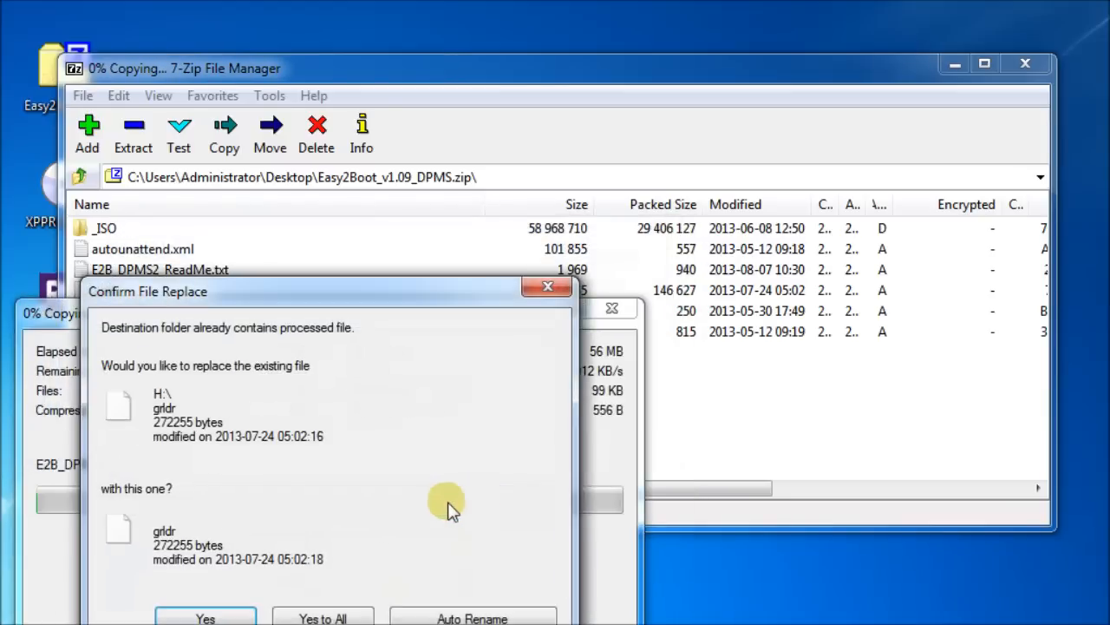
{"action": "mouse_move", "coordinate": [326, 299]}
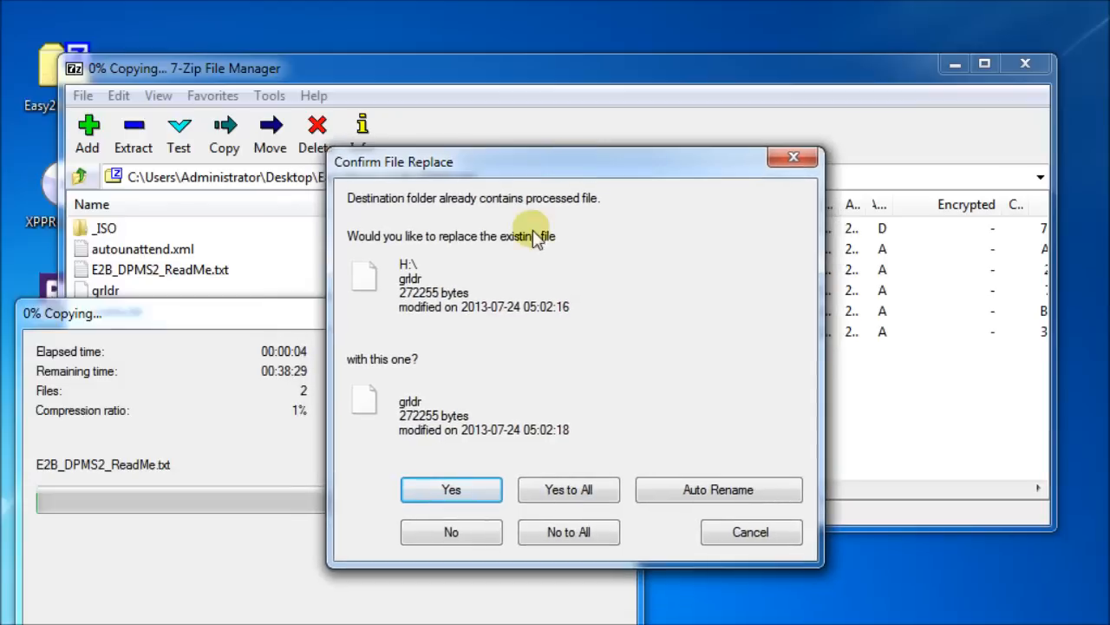
{"action": "left_click", "coordinate": [569, 489]}
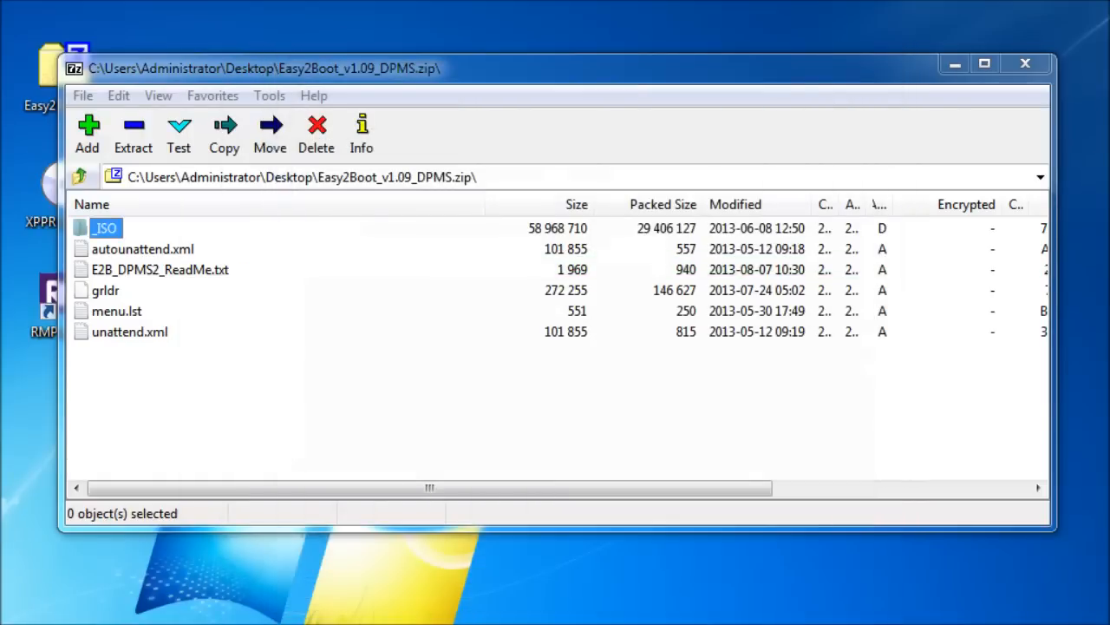
{"action": "mouse_move", "coordinate": [963, 104]}
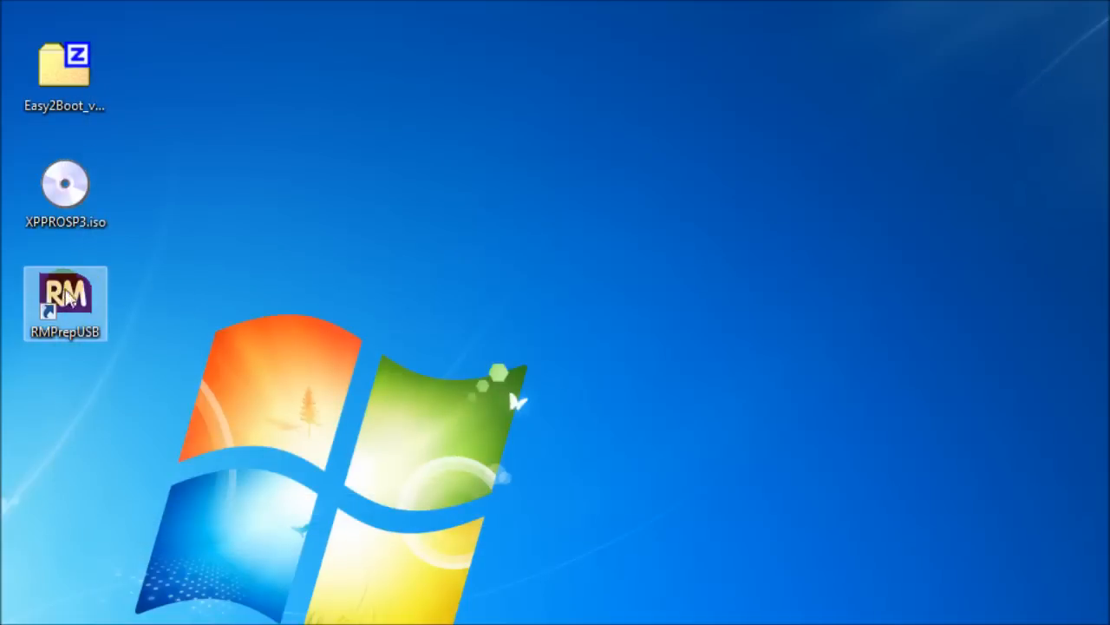
- Reopen RMPrepUSB and explore drive H: to view the Easy2Boot files and _ISO subfolders
{"action": "double_click", "coordinate": [65, 299]}
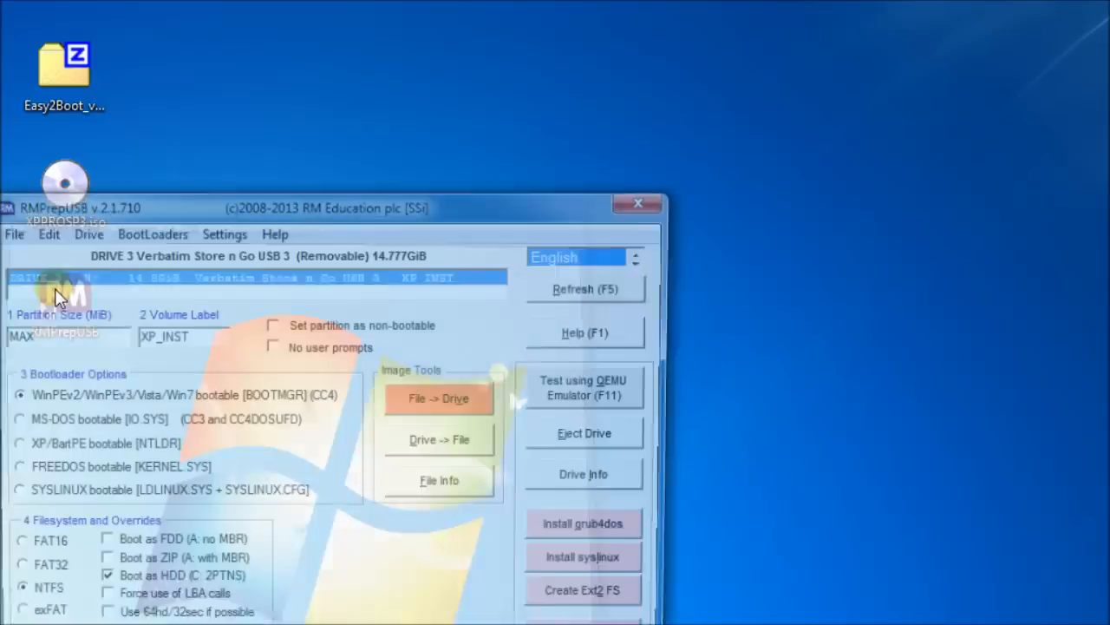
{"action": "left_click", "coordinate": [309, 51]}
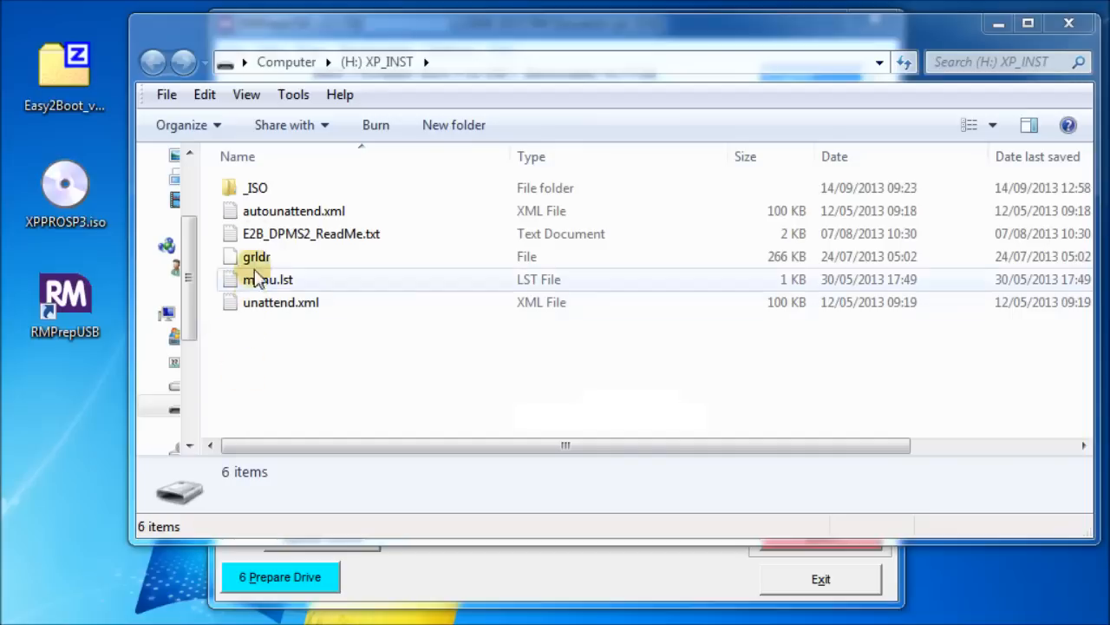
{"action": "double_click", "coordinate": [257, 188]}
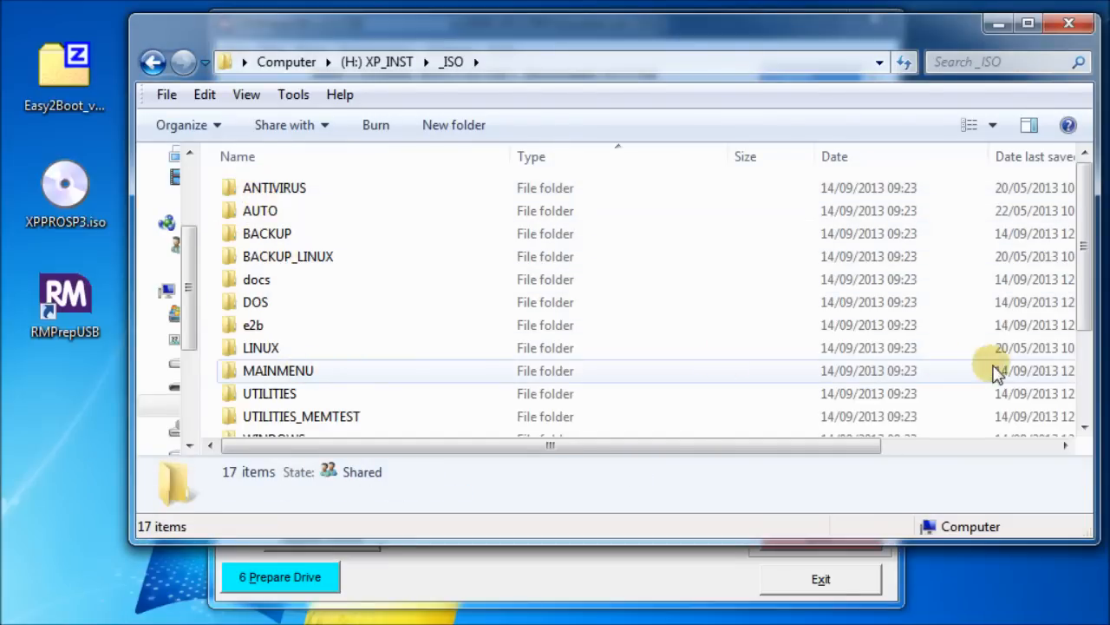
{"action": "double_click", "coordinate": [274, 437]}
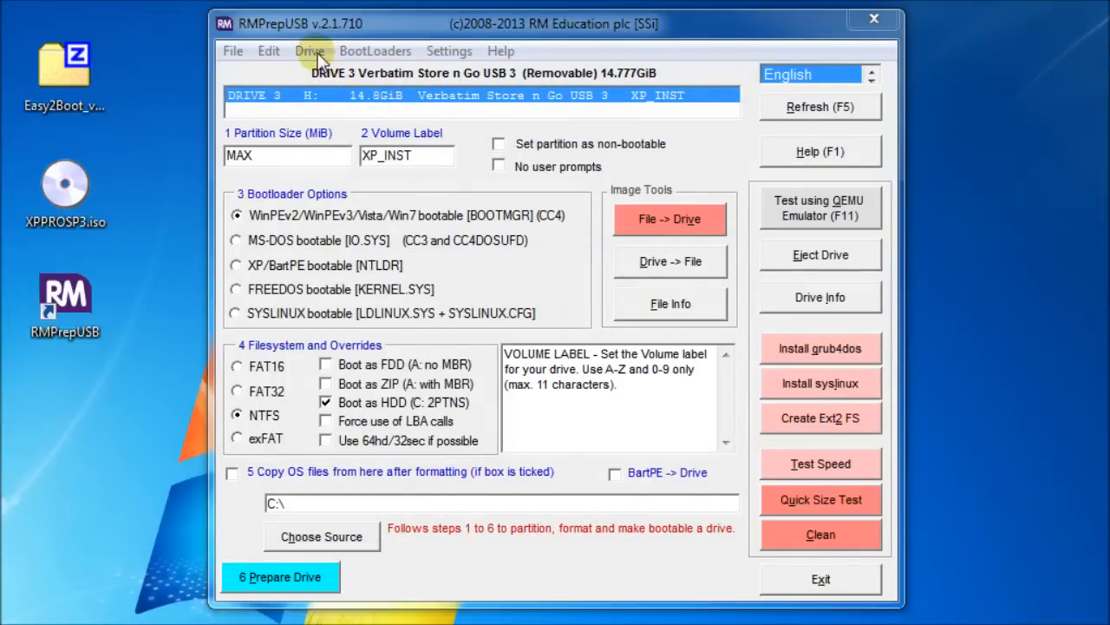
- Run Drive > Make All Files on Drive Contiguous on the USB drive
{"action": "left_click", "coordinate": [309, 50]}
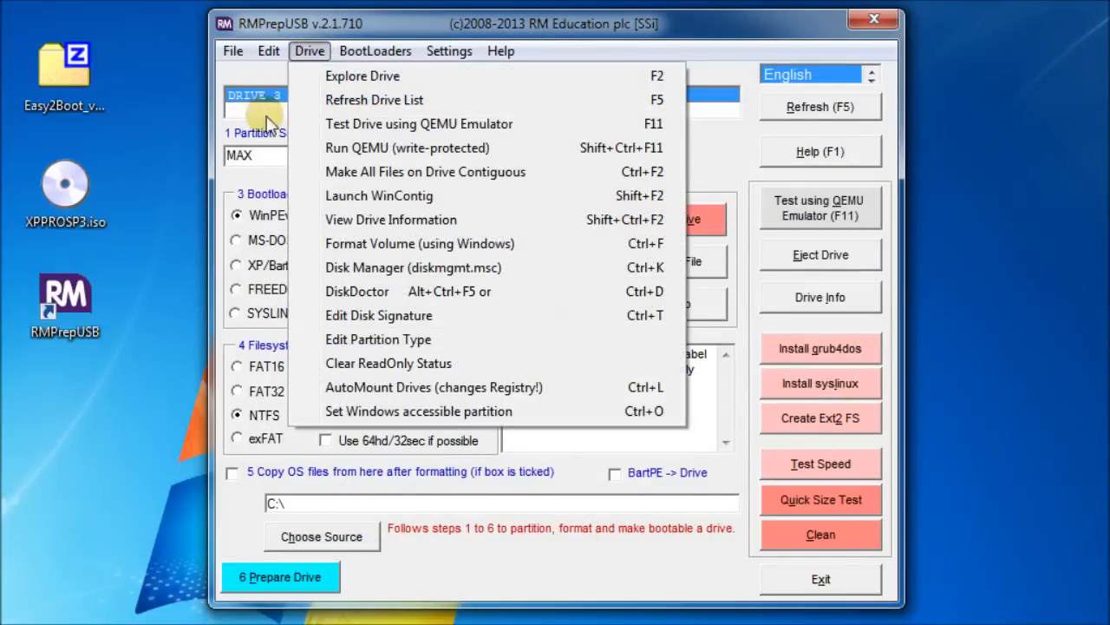
{"action": "mouse_move", "coordinate": [364, 172]}
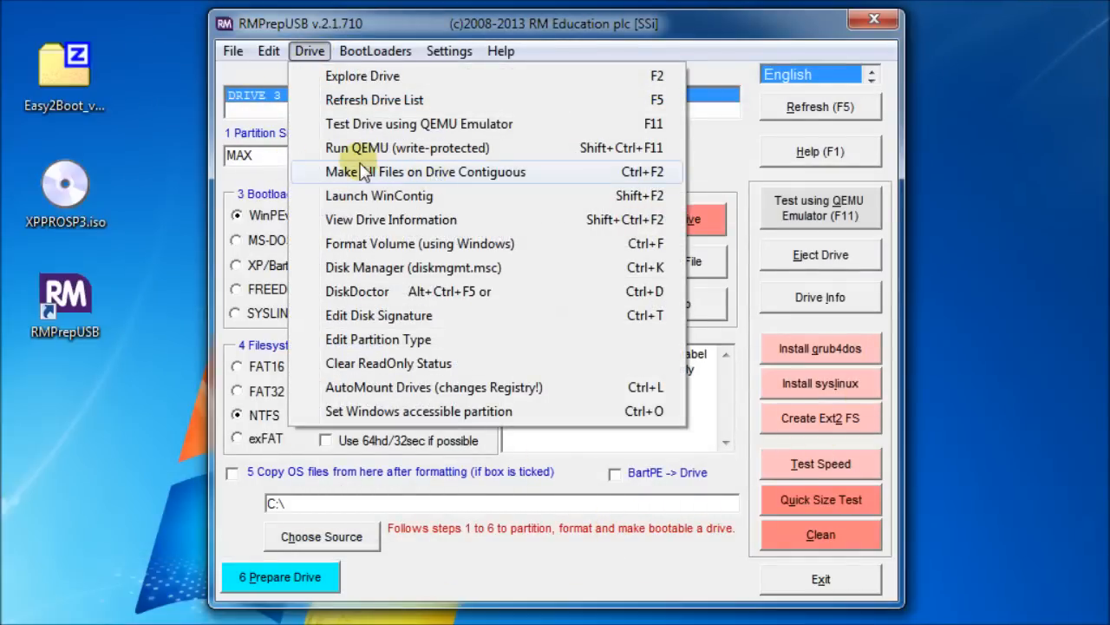
{"action": "mouse_move", "coordinate": [452, 172]}
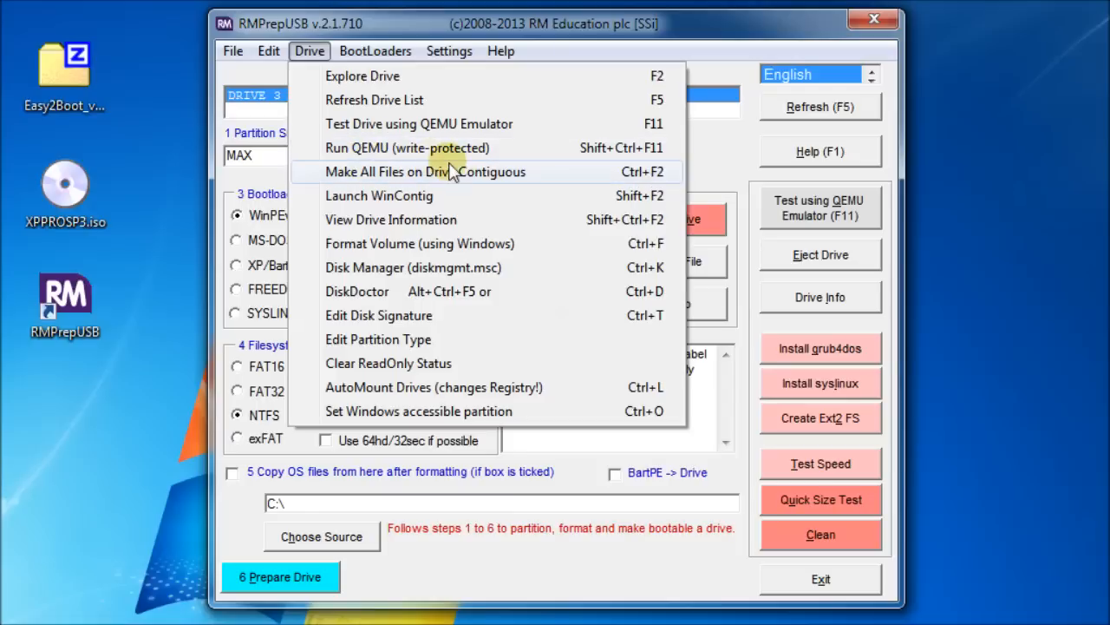
{"action": "mouse_move", "coordinate": [499, 181]}
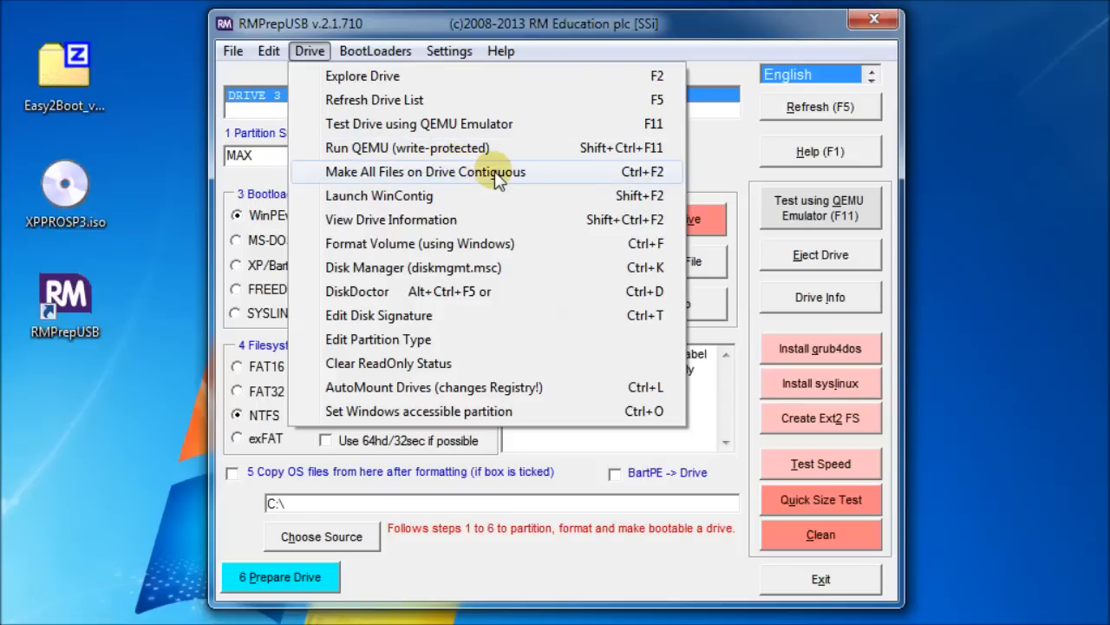
{"action": "left_click", "coordinate": [424, 172]}
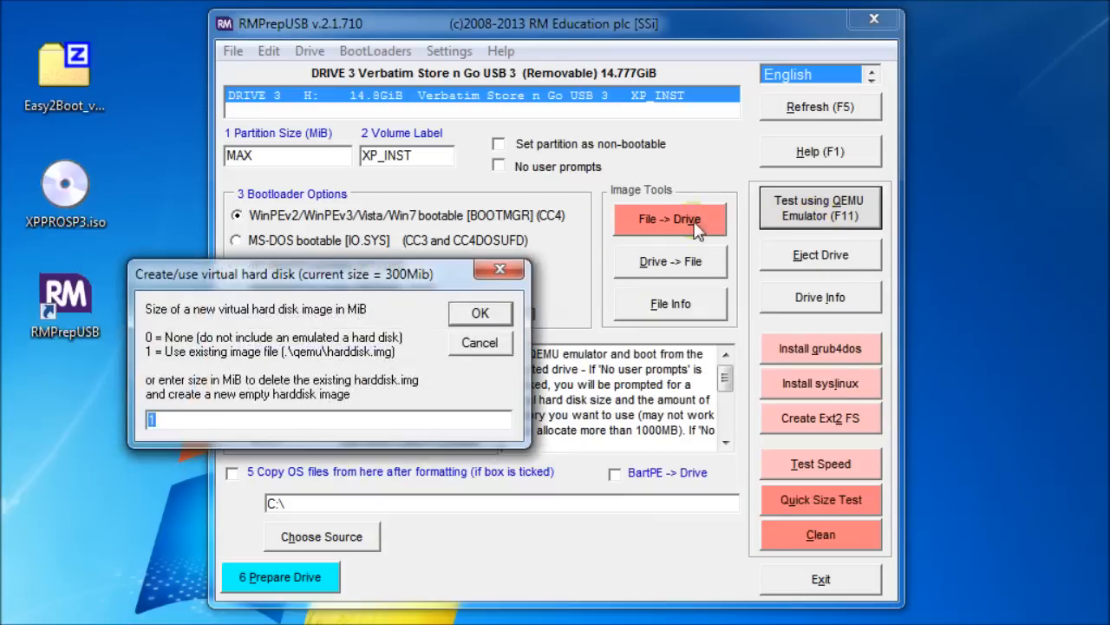
{"action": "mouse_move", "coordinate": [256, 412]}
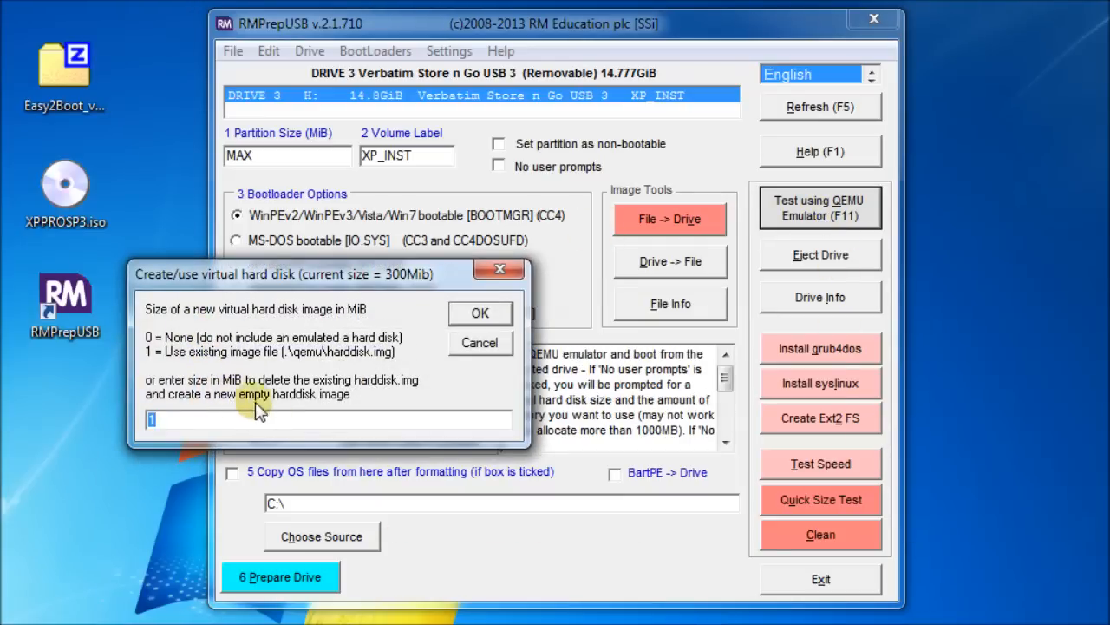
- Boot the drive in QEMU with the default virtual disk size and reach the Install Windows XP menu
{"action": "left_click", "coordinate": [479, 312]}
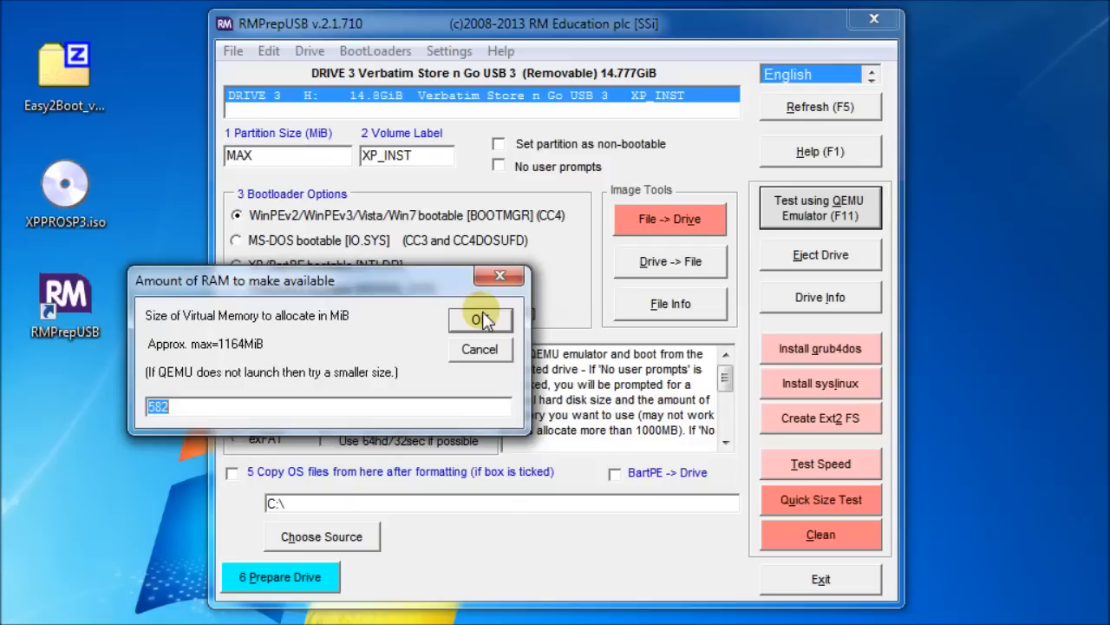
{"action": "left_click", "coordinate": [480, 320]}
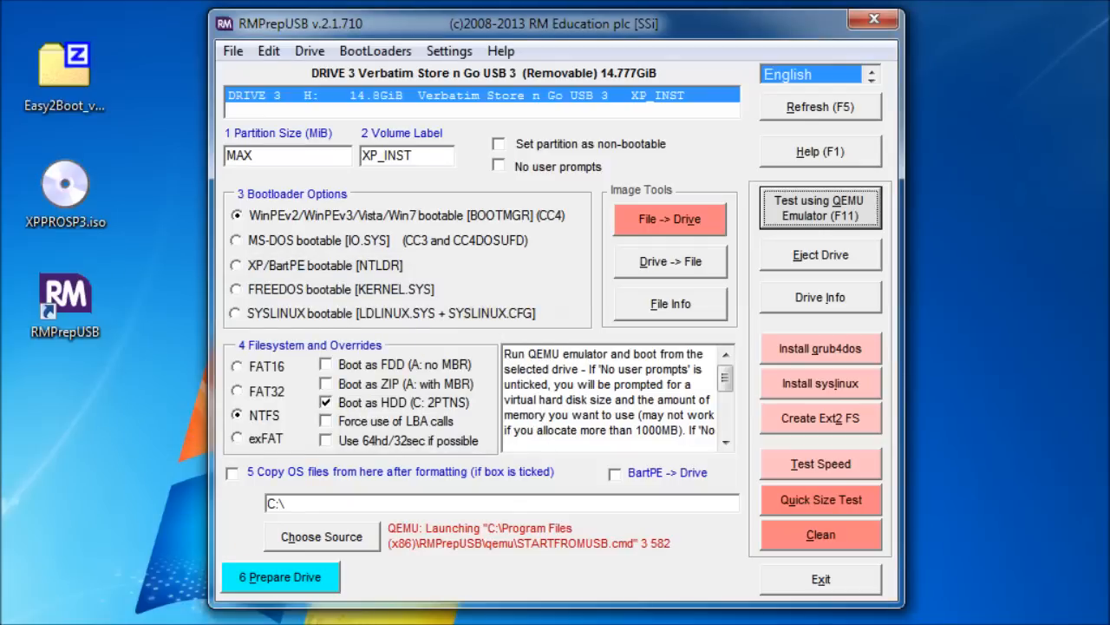
{"action": "left_click", "coordinate": [819, 209]}
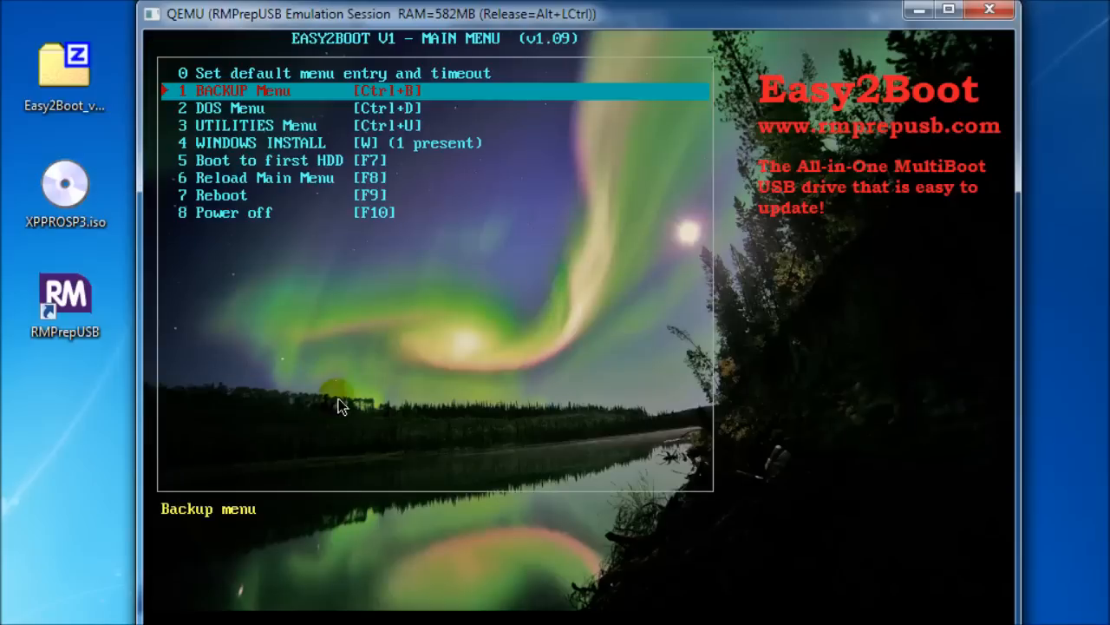
{"action": "key", "text": "Down"}
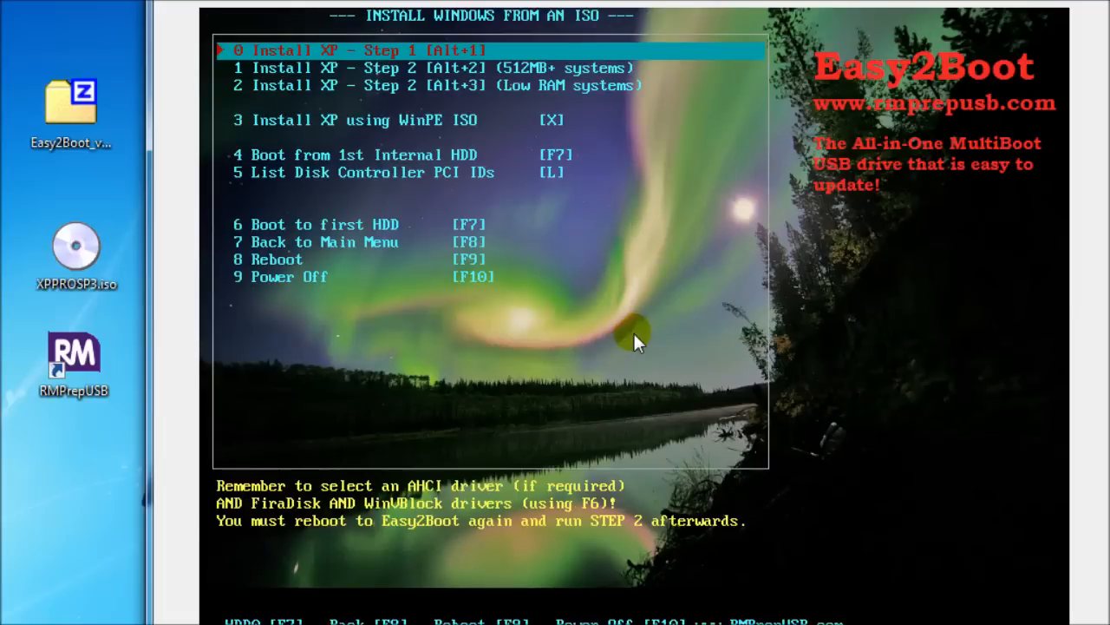
- Start Install XP - Step 1 with ISO 1 (XPPROSP3.iso) and Y to auto-detect mass-storage drivers
{"action": "key", "text": "Return"}
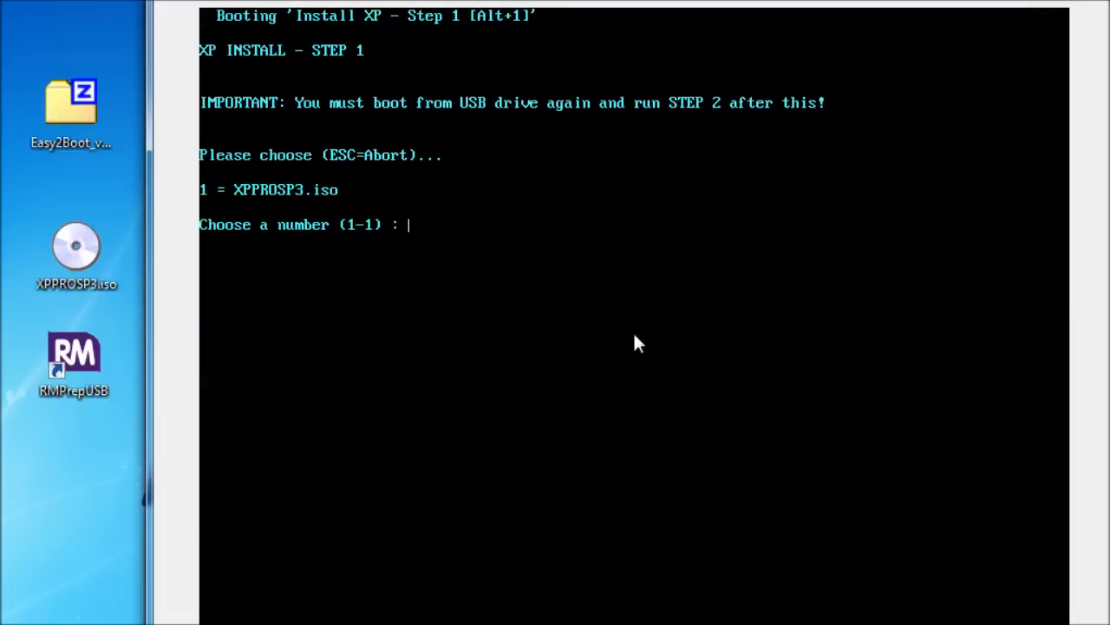
{"action": "type", "text": "1"}
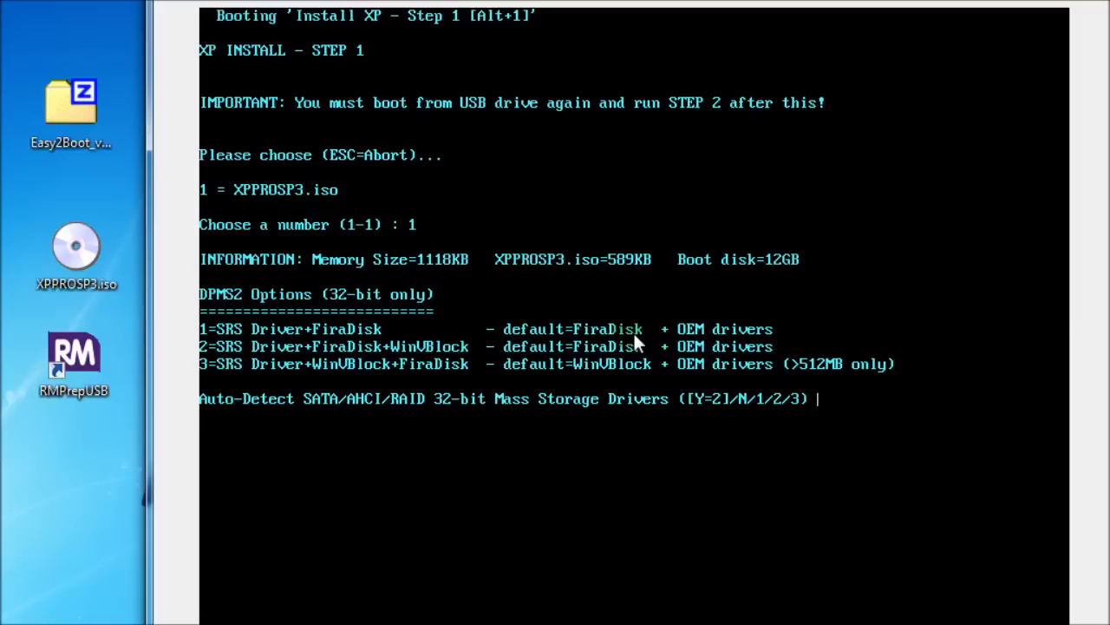
{"action": "type", "text": "y"}
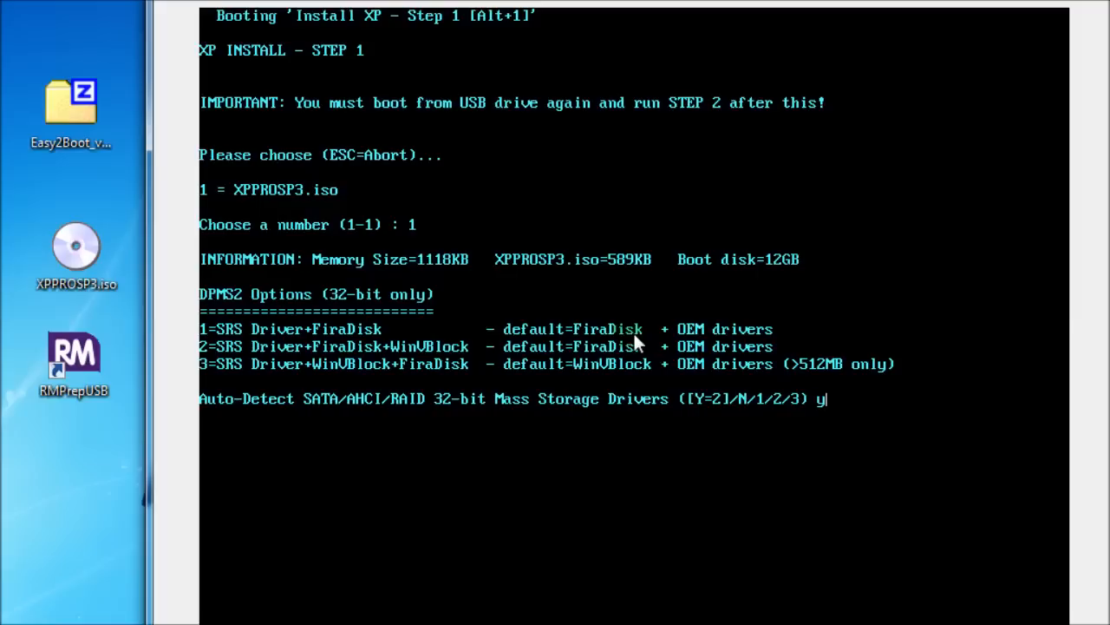
{"action": "key", "text": "Return"}
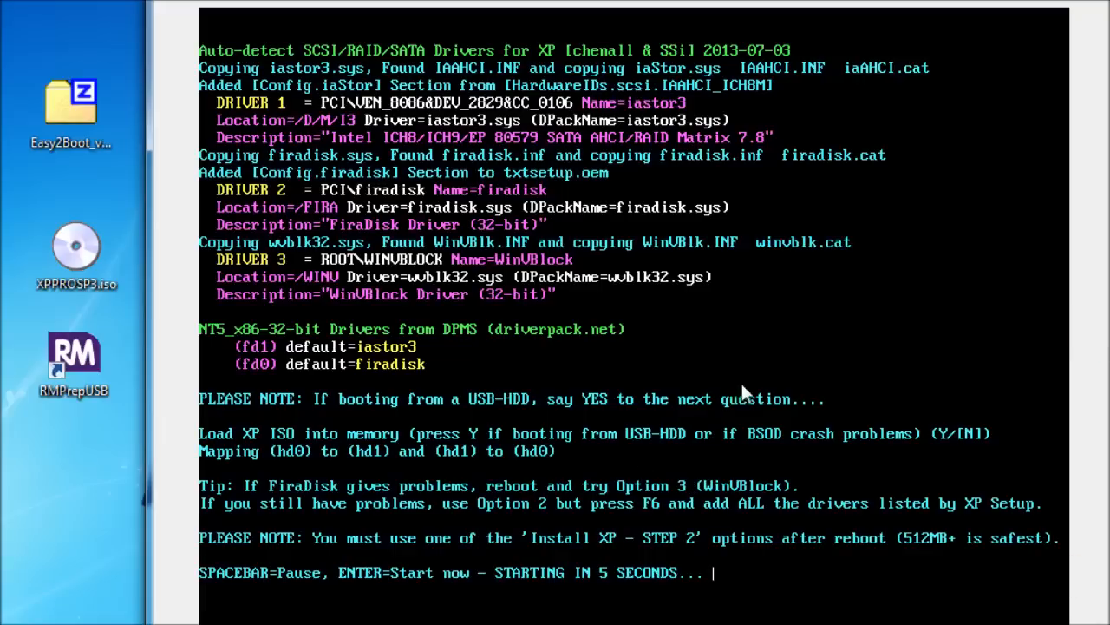
{"action": "mouse_move", "coordinate": [475, 119]}
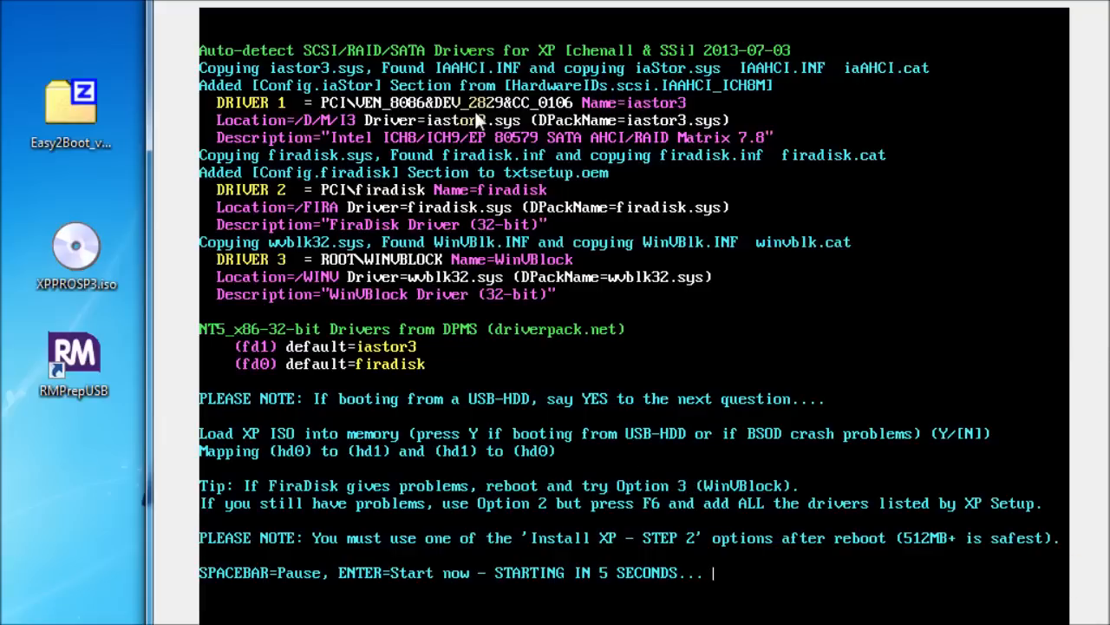
{"action": "mouse_move", "coordinate": [772, 451]}
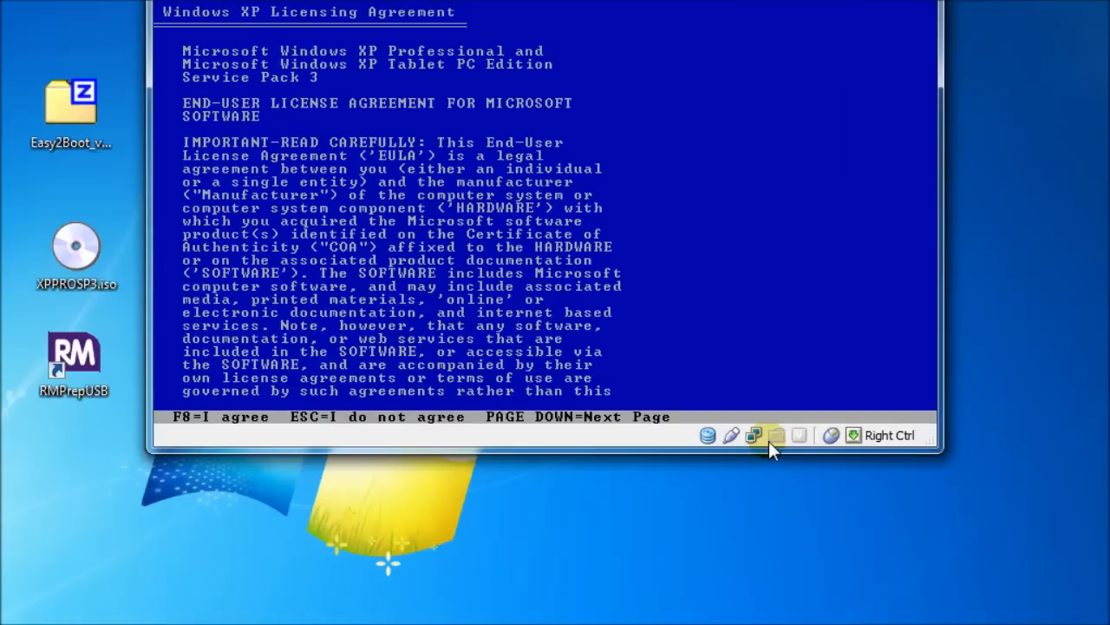
- Agree to the XP licence with F8 and choose a fresh install with Esc
{"action": "key", "text": "f8"}
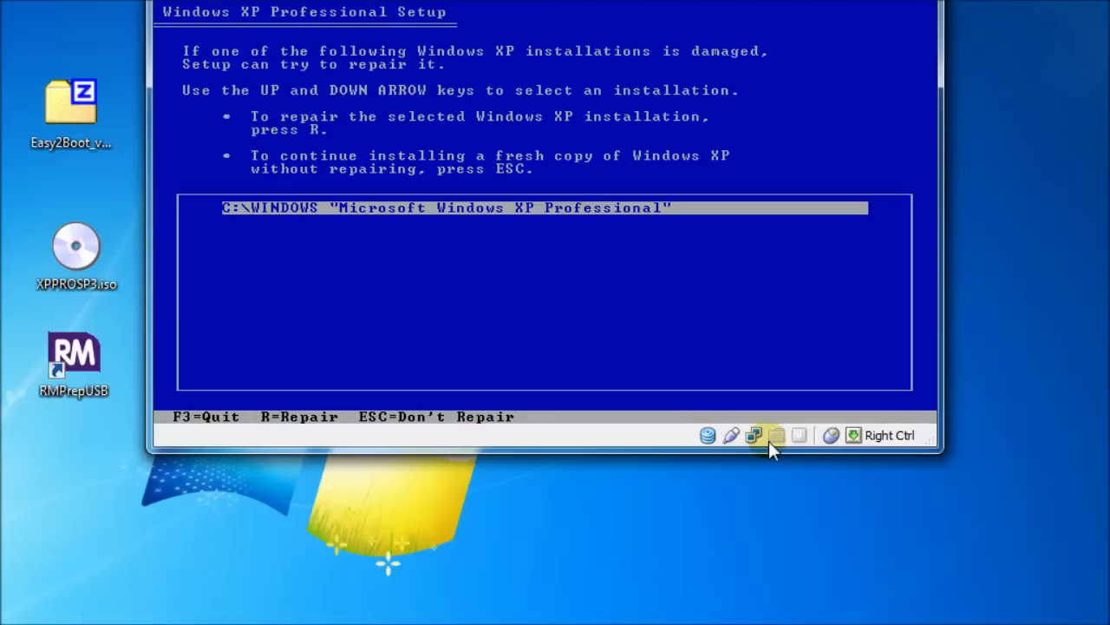
{"action": "key", "text": "esc"}
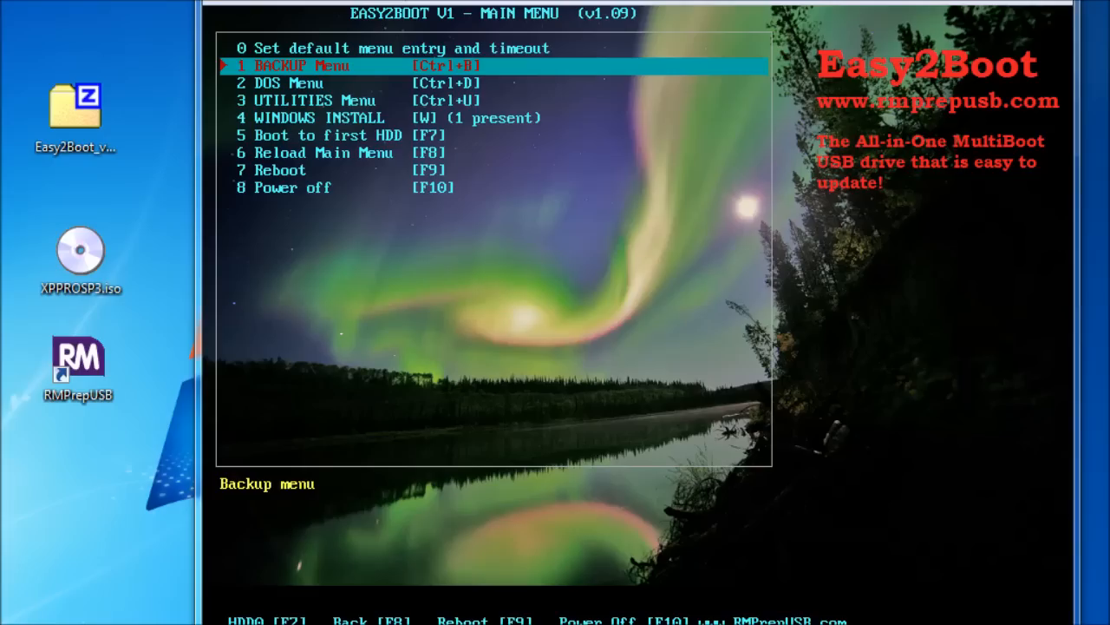
{"action": "mouse_move", "coordinate": [638, 338]}
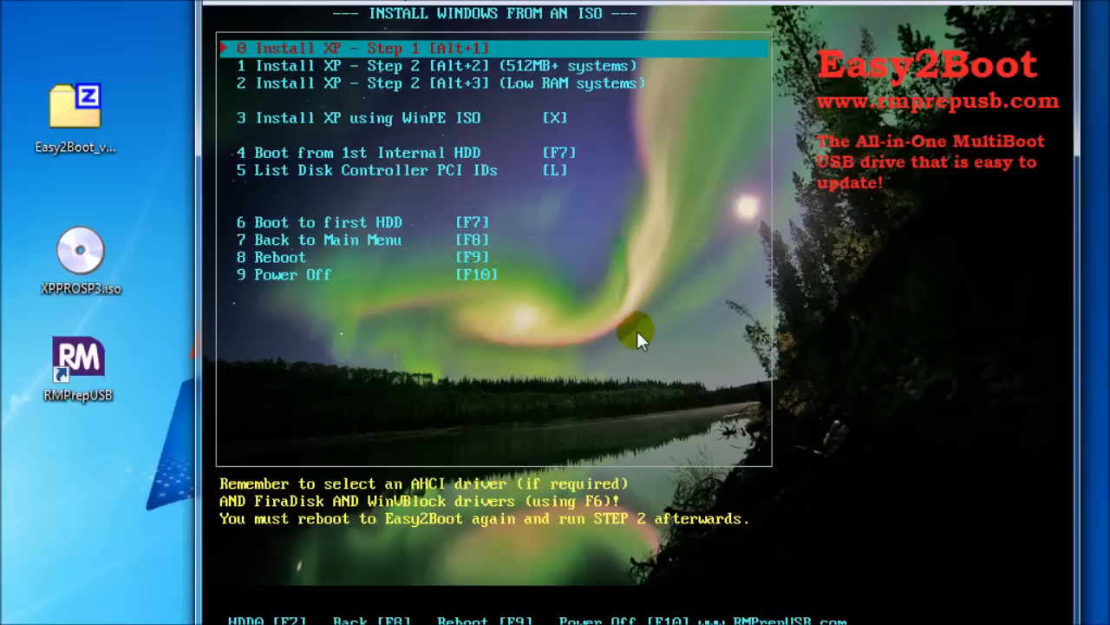
- Start Install XP - Step 2 (512MB+) with ISO 1, XPPROSP3.iso
{"action": "key", "text": "Down"}
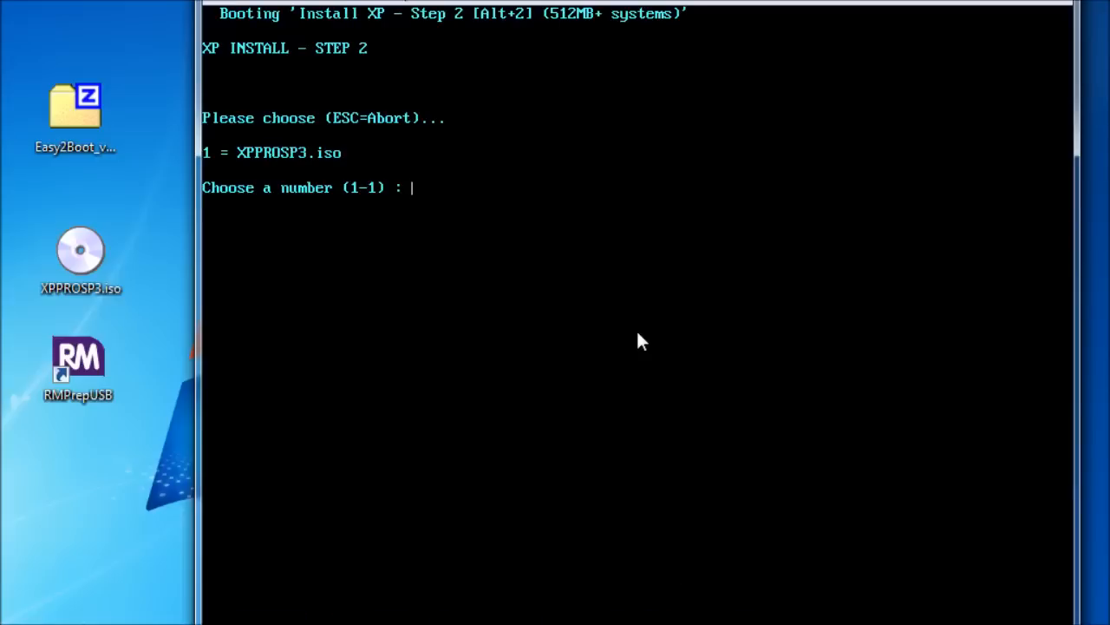
{"action": "type", "text": "1"}
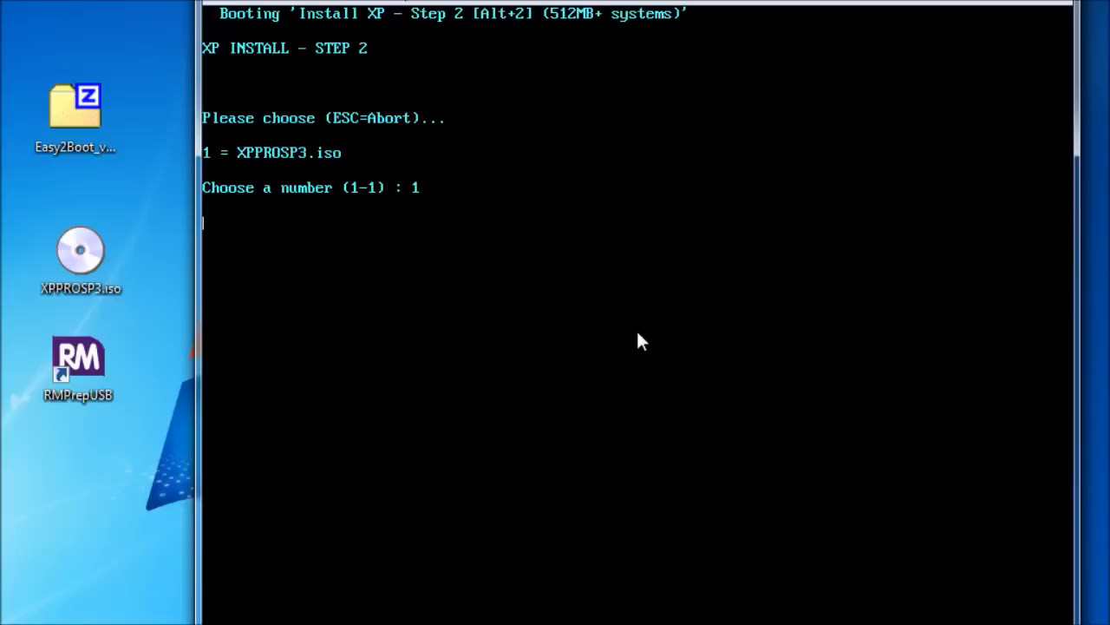
{"action": "key", "text": "Return"}
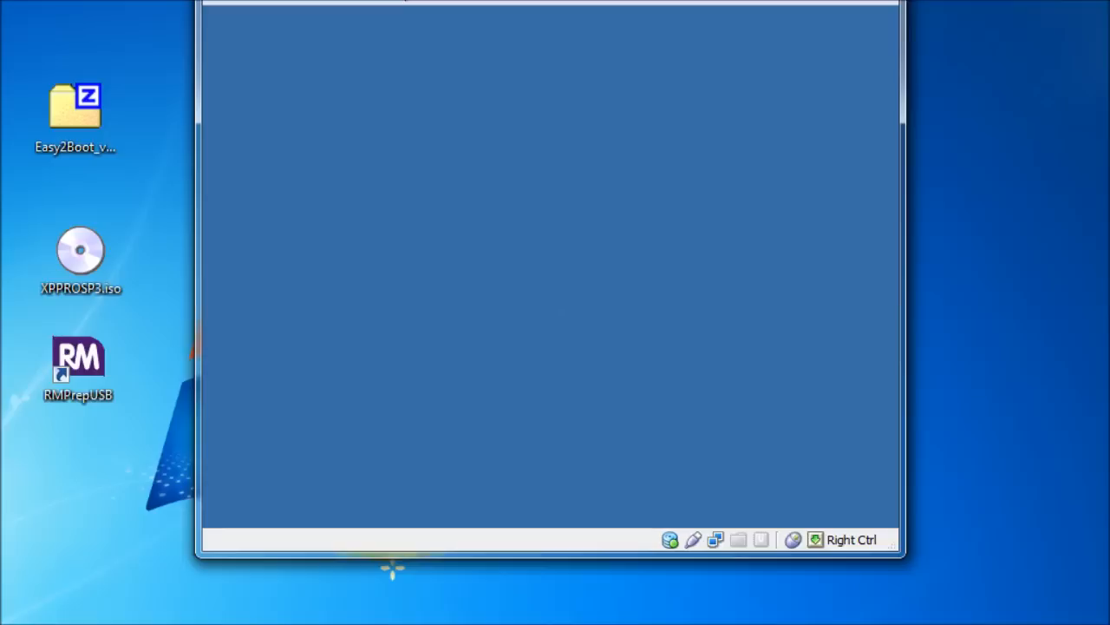
{"action": "mouse_move", "coordinate": [558, 276]}
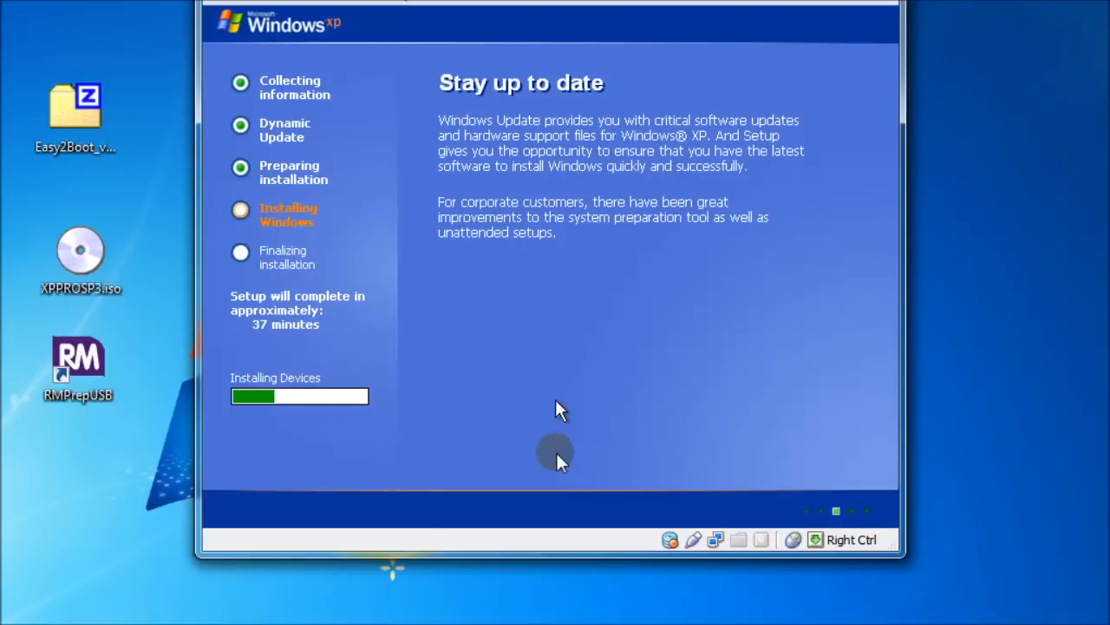
{"action": "mouse_move", "coordinate": [425, 479]}
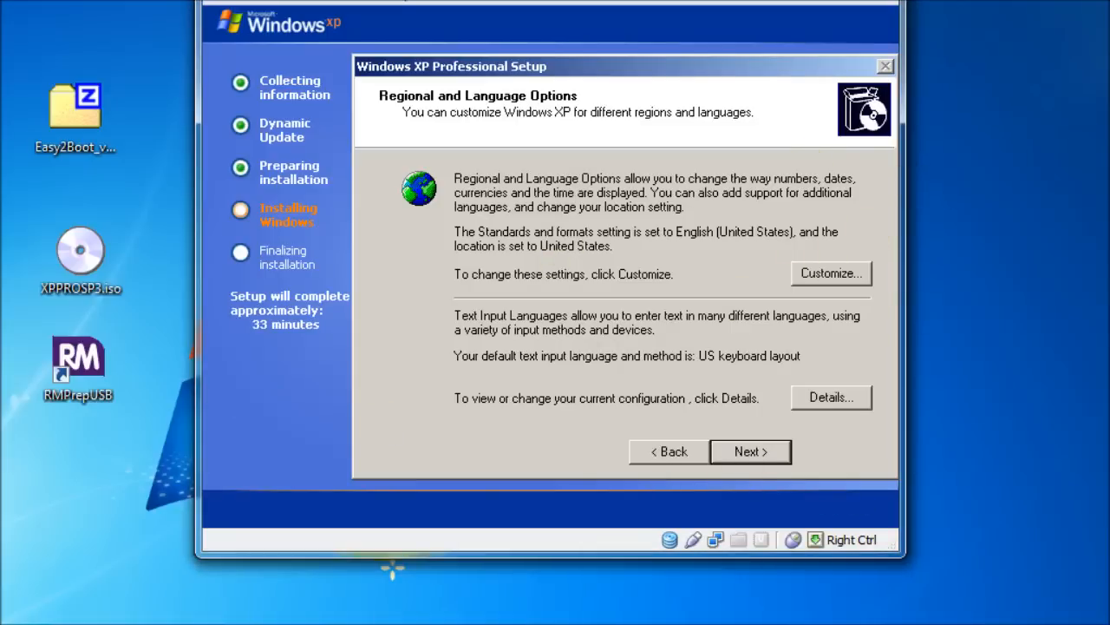
- Accept the default Regional and Language Options and the default WORKGROUP
{"action": "left_click", "coordinate": [749, 451]}
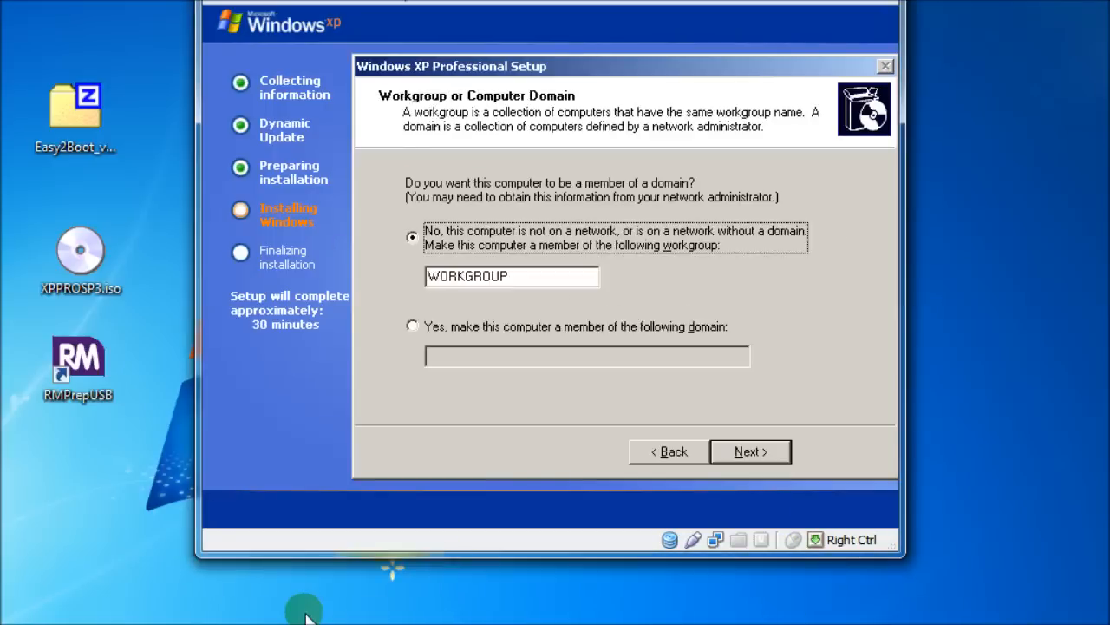
{"action": "left_click", "coordinate": [750, 451]}
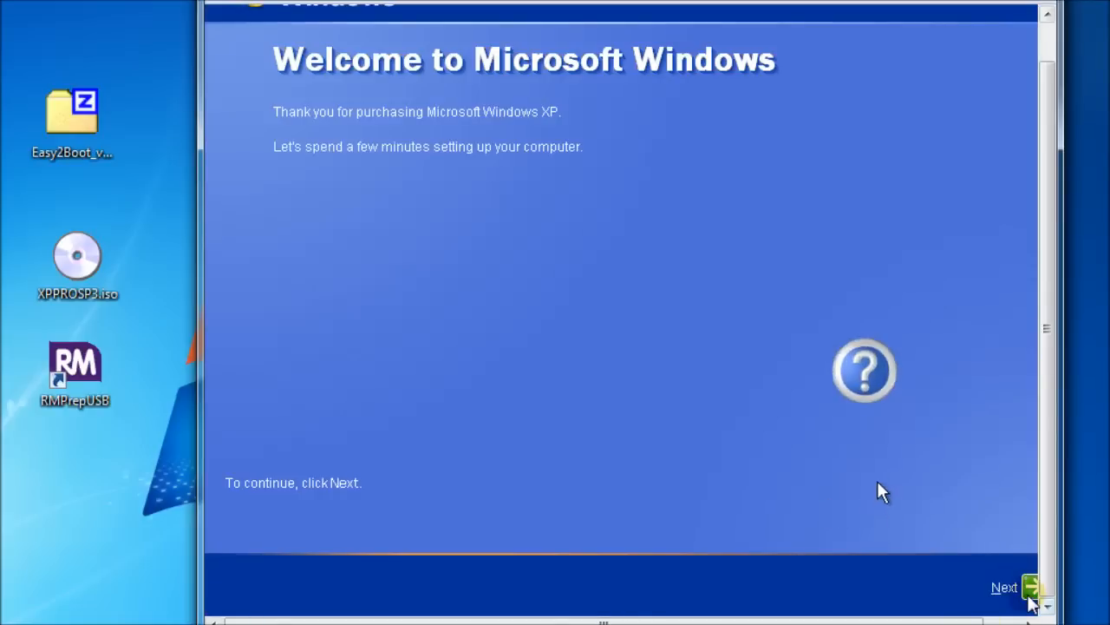
- Pass the welcome, Not right now updates and user names screens to reach the desktop
{"action": "left_click", "coordinate": [1003, 586]}
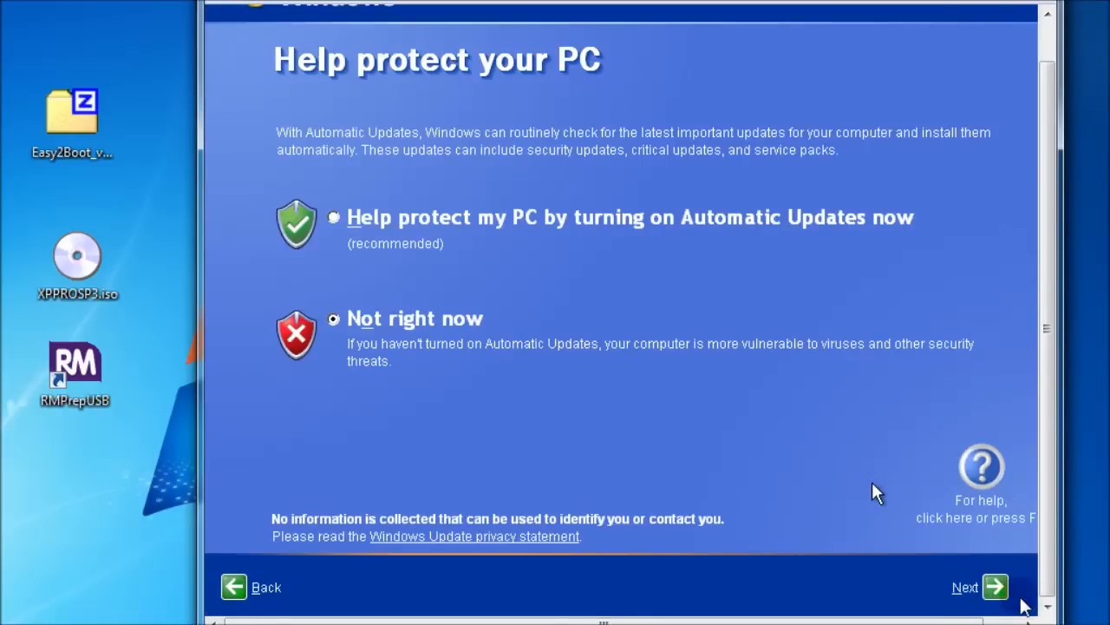
{"action": "left_click", "coordinate": [996, 587]}
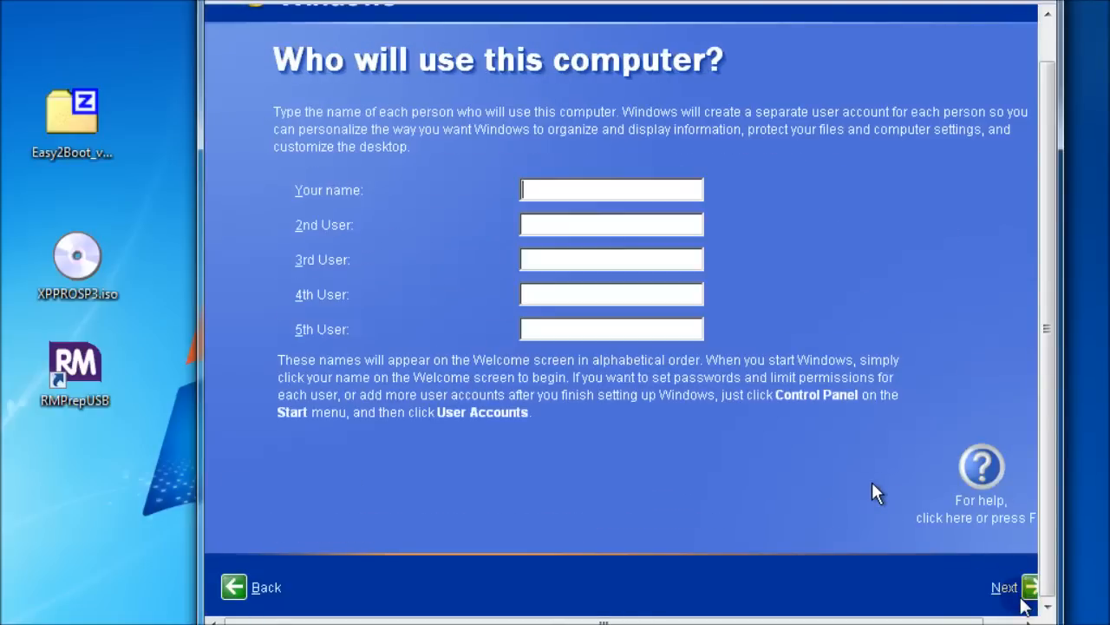
{"action": "left_click", "coordinate": [1006, 586]}
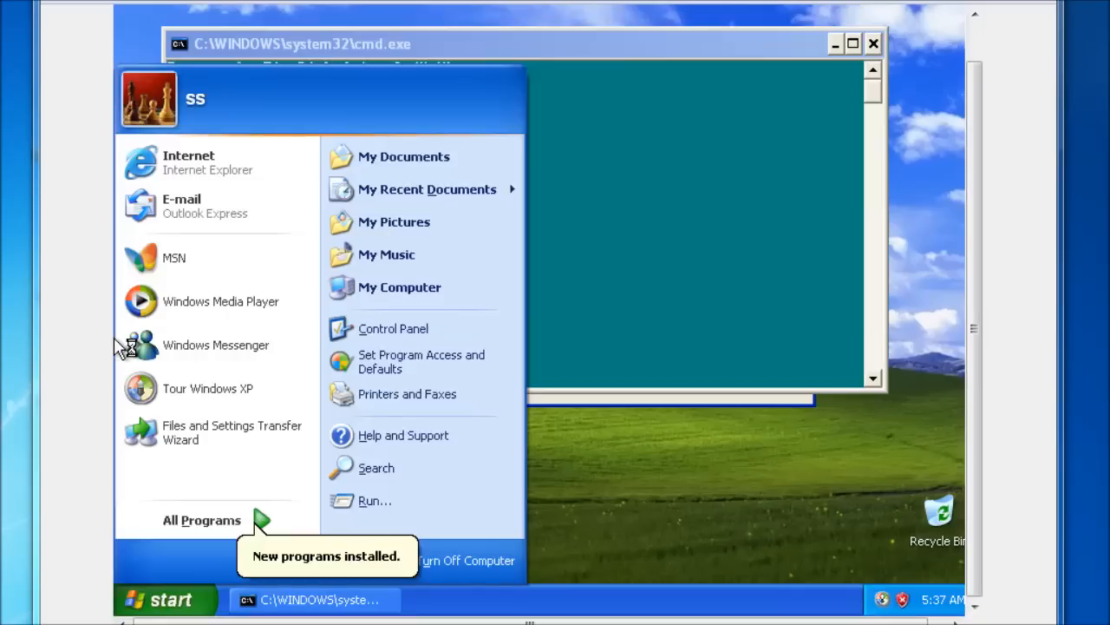
{"action": "mouse_move", "coordinate": [756, 252]}
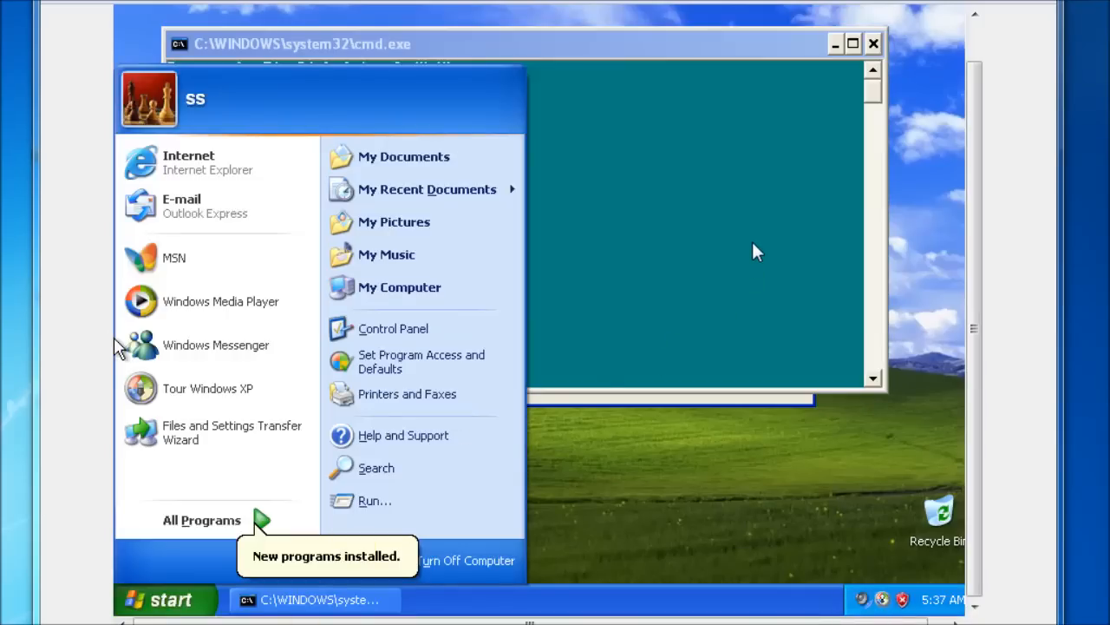
{"action": "mouse_move", "coordinate": [479, 333]}
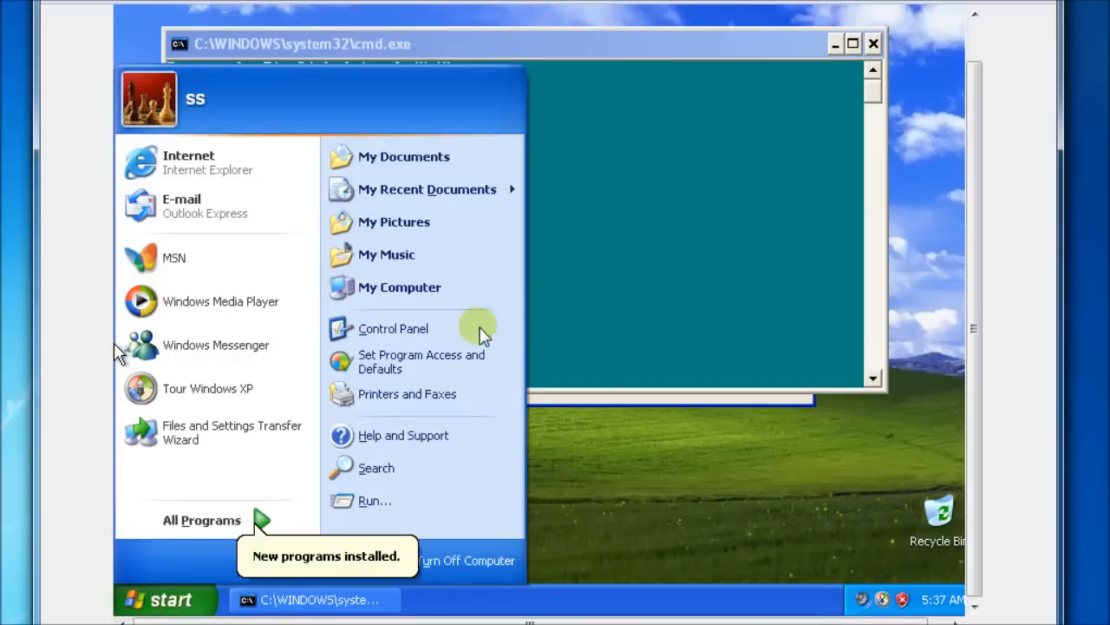
- Answer Y to remove the FiraDisk driver, decline the restart, and show the Start menu
{"action": "left_click", "coordinate": [572, 278]}
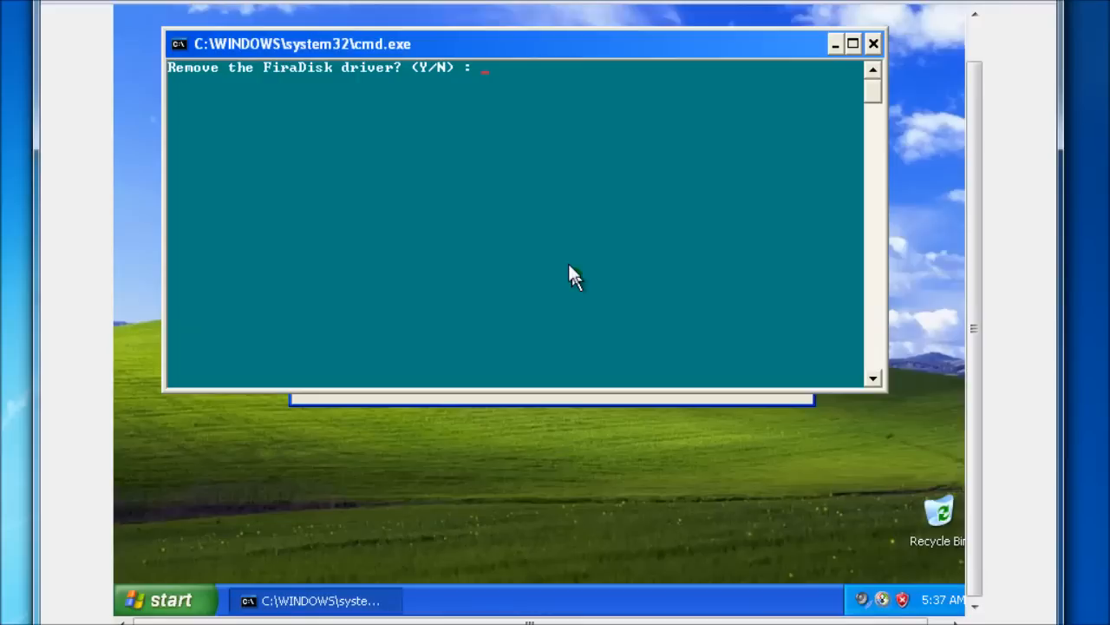
{"action": "type", "text": "y"}
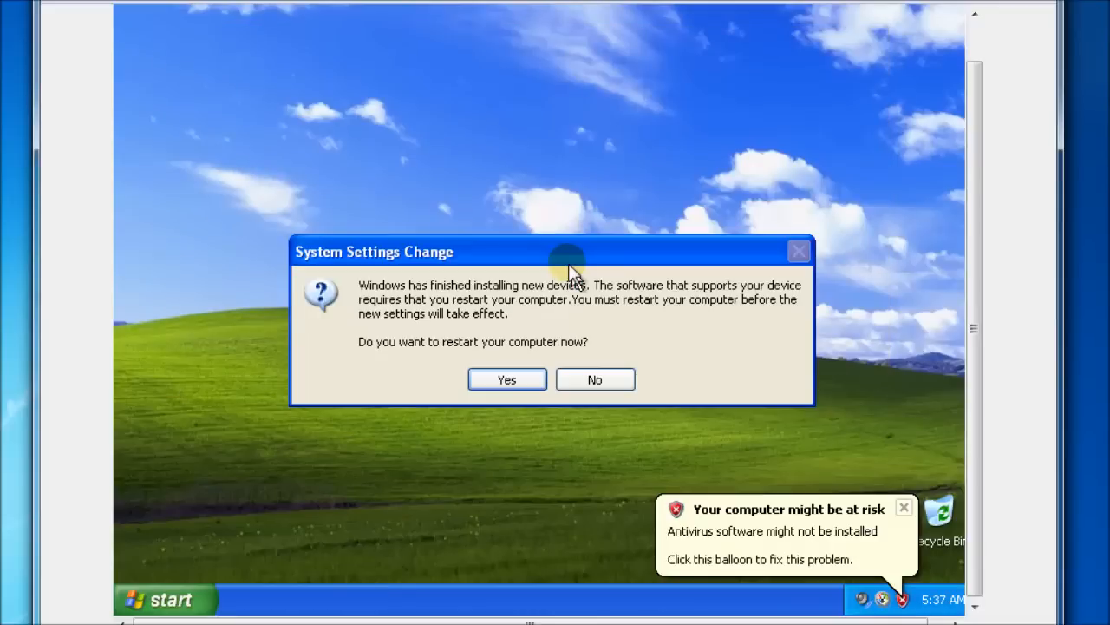
{"action": "left_click", "coordinate": [593, 378]}
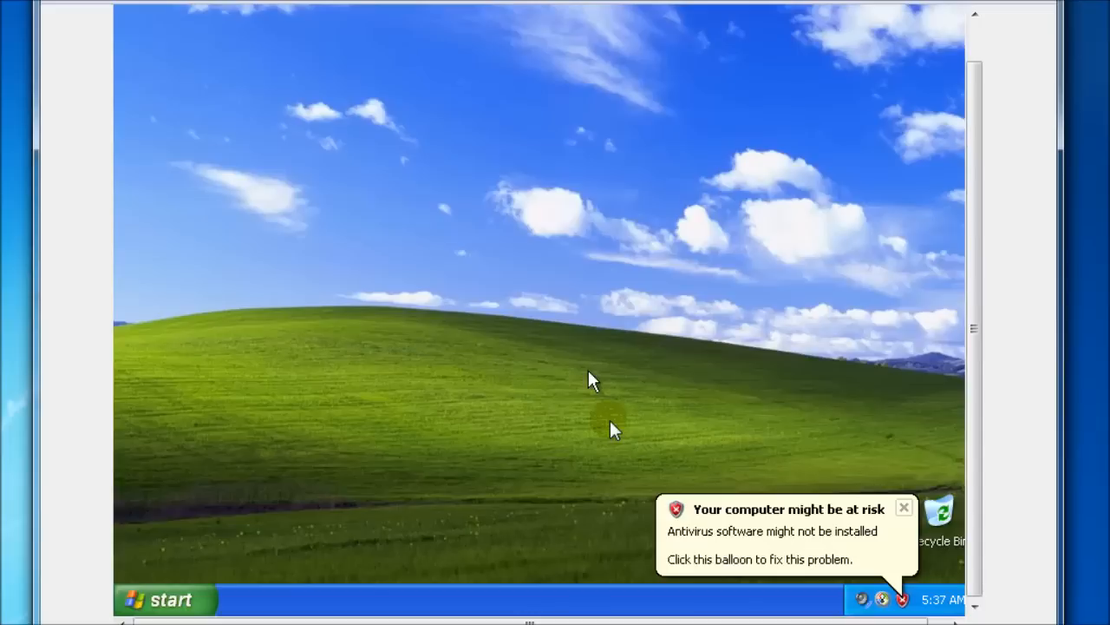
{"action": "mouse_move", "coordinate": [233, 479]}
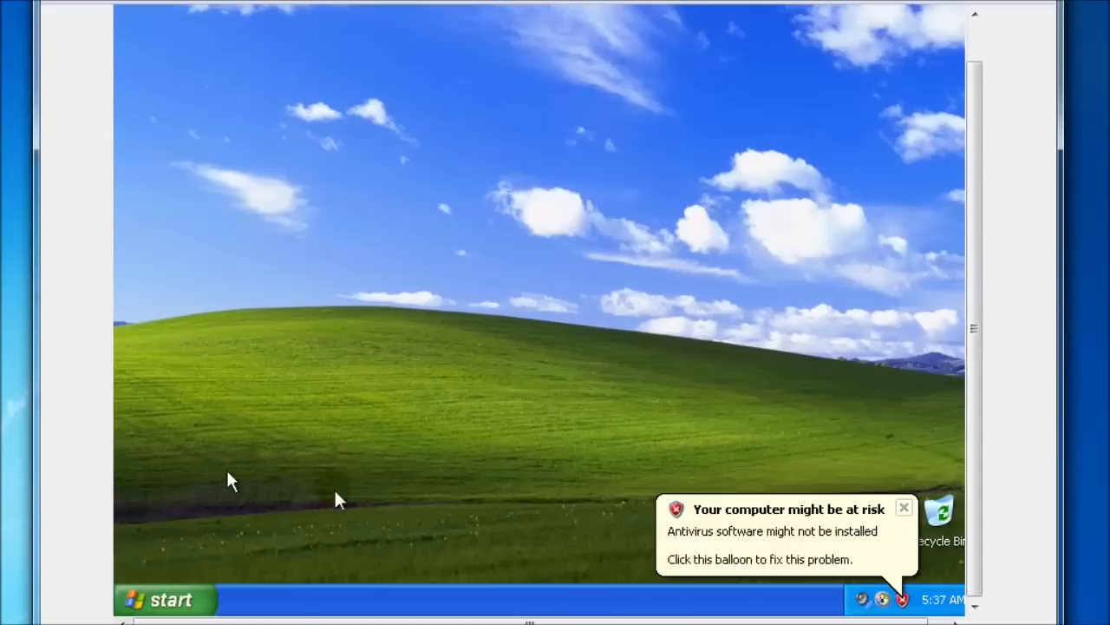
{"action": "left_click", "coordinate": [163, 598]}
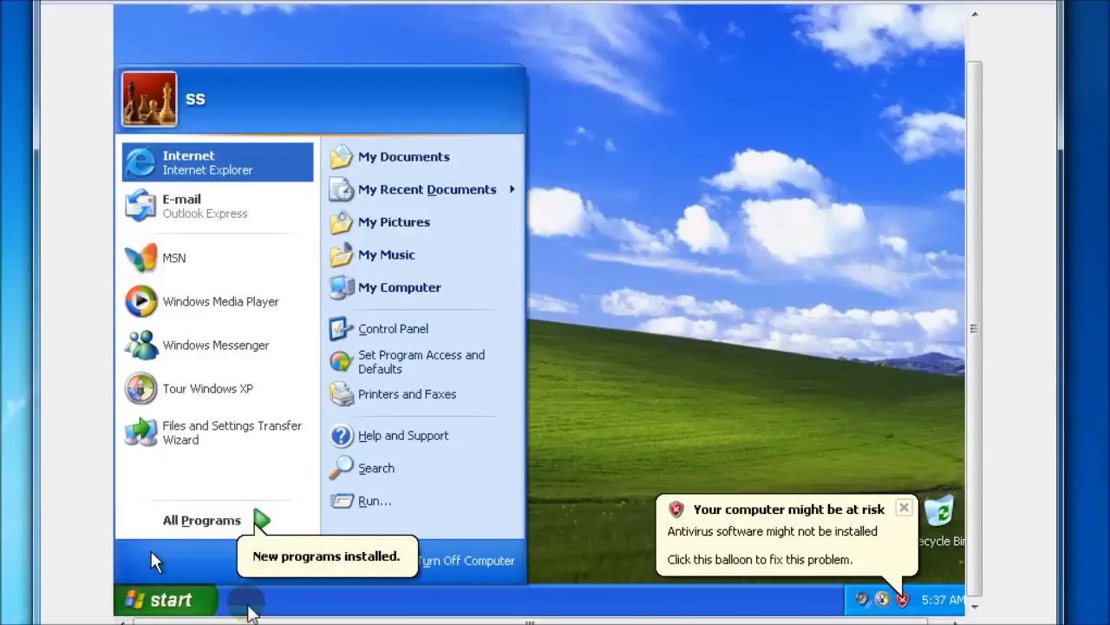